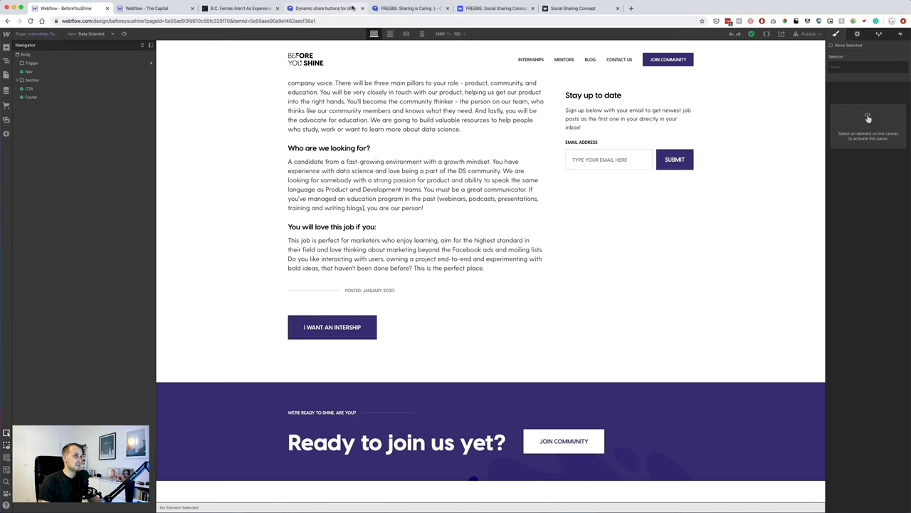
Check the showcase's live demo site and return to the job board designer.
{"action": "left_click", "coordinate": [336, 9]}
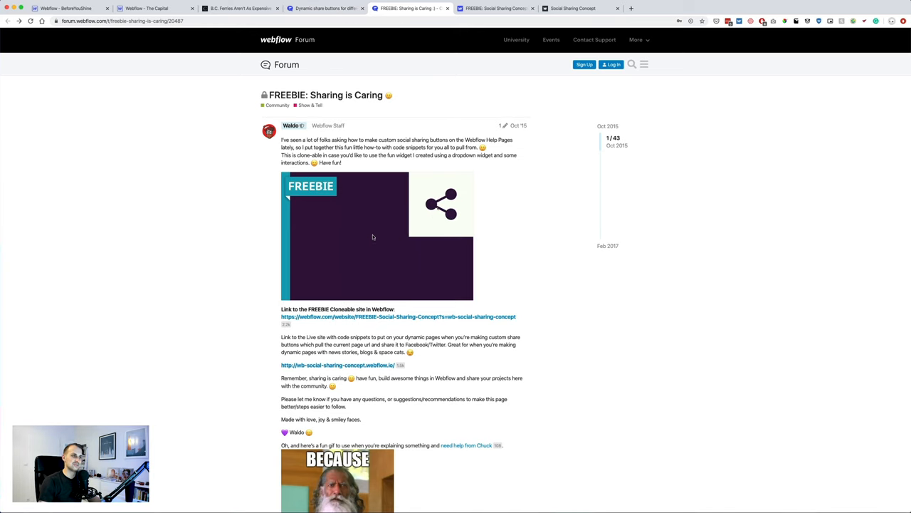
{"action": "mouse_move", "coordinate": [436, 233]}
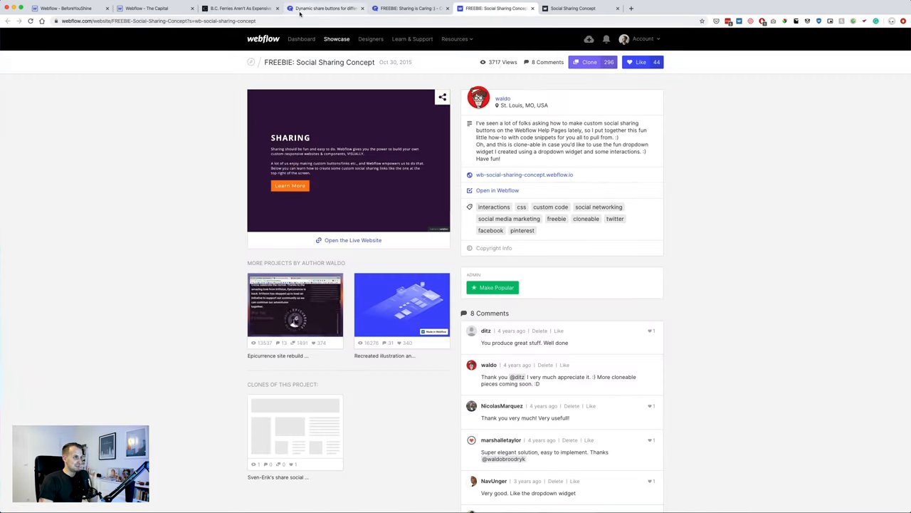
{"action": "left_click", "coordinate": [575, 9]}
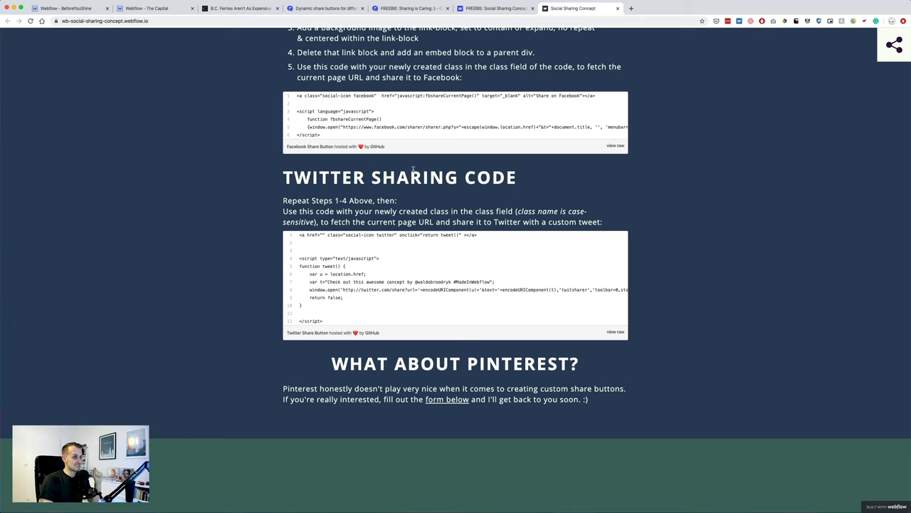
{"action": "left_click", "coordinate": [145, 8]}
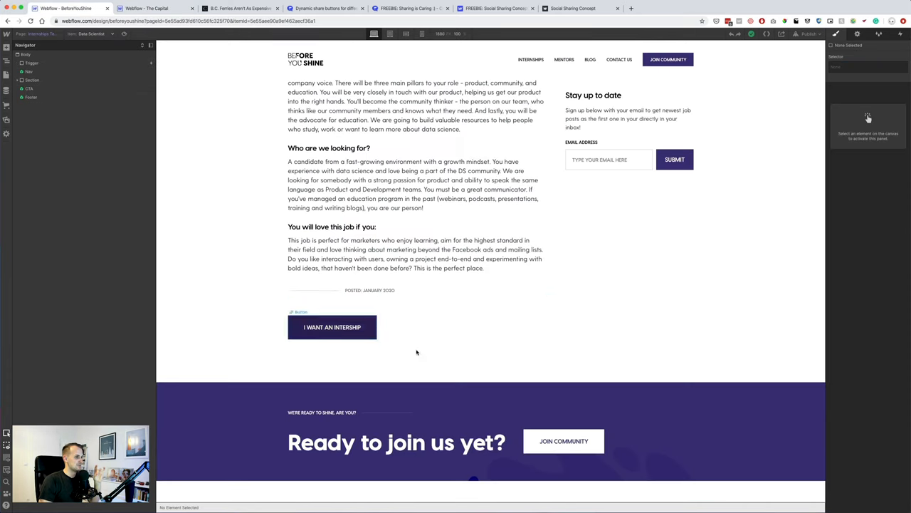
Review The Capital ferries article and try its Facebook share button as a reference.
{"action": "left_click", "coordinate": [235, 11]}
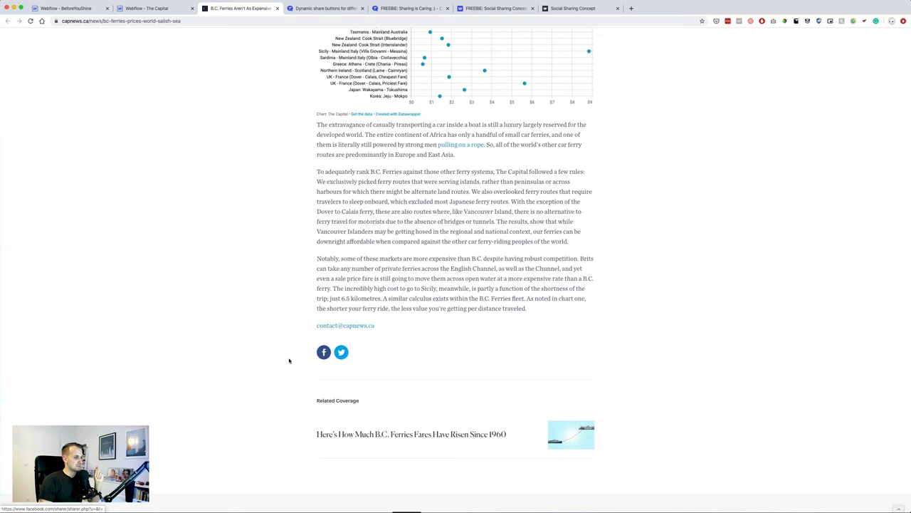
{"action": "mouse_move", "coordinate": [294, 211]}
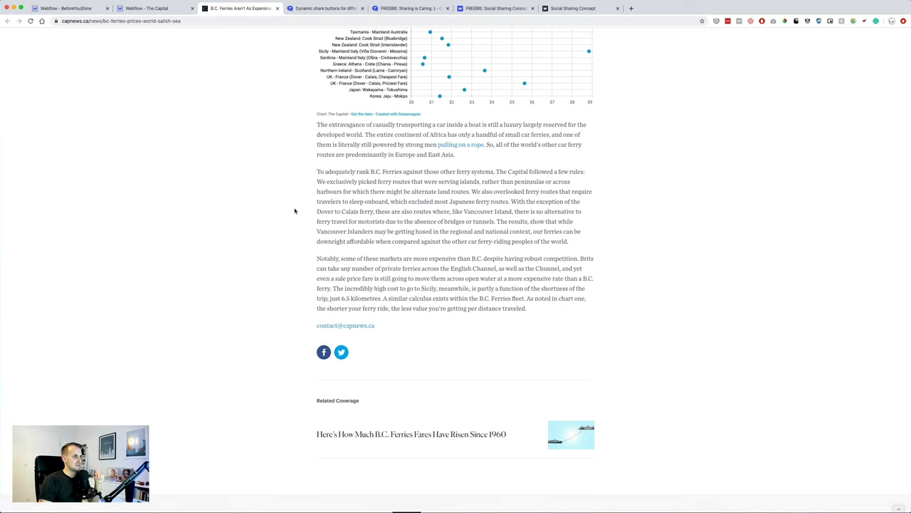
{"action": "scroll", "scroll_direction": "up", "scroll_amount": 3}
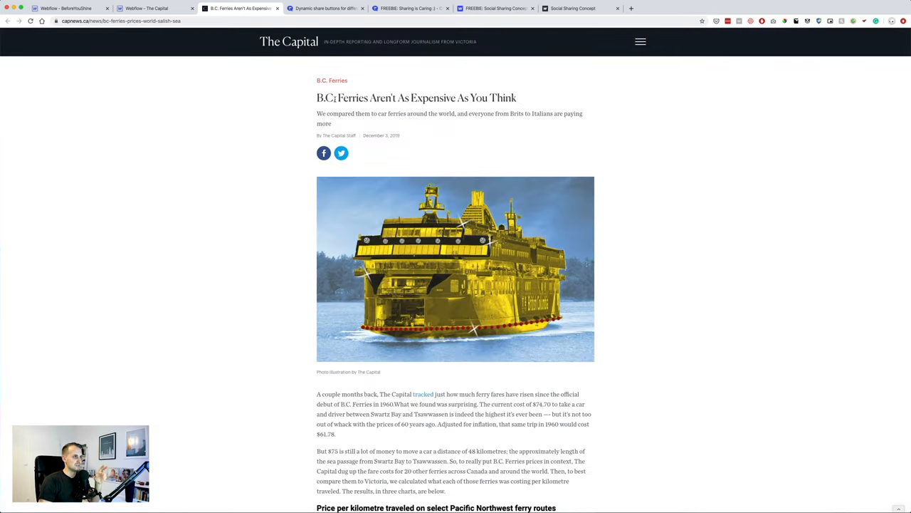
{"action": "mouse_move", "coordinate": [298, 47]}
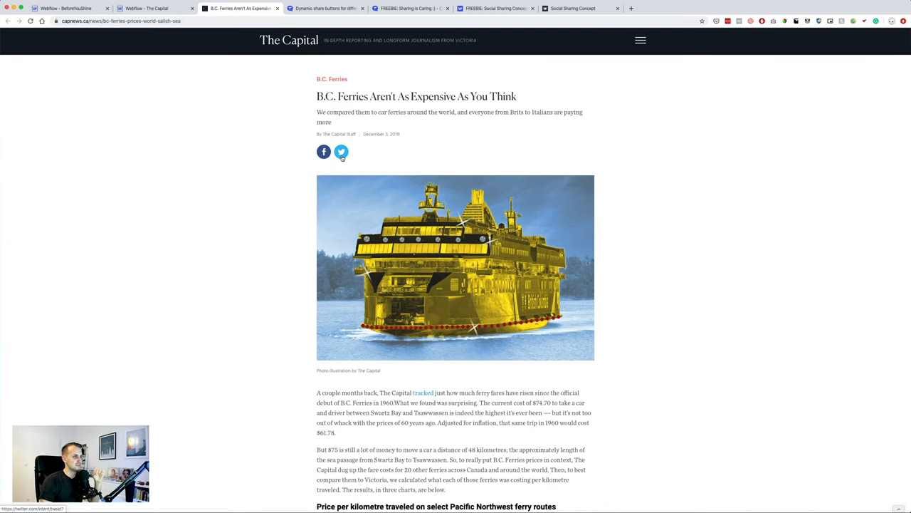
{"action": "mouse_move", "coordinate": [322, 151]}
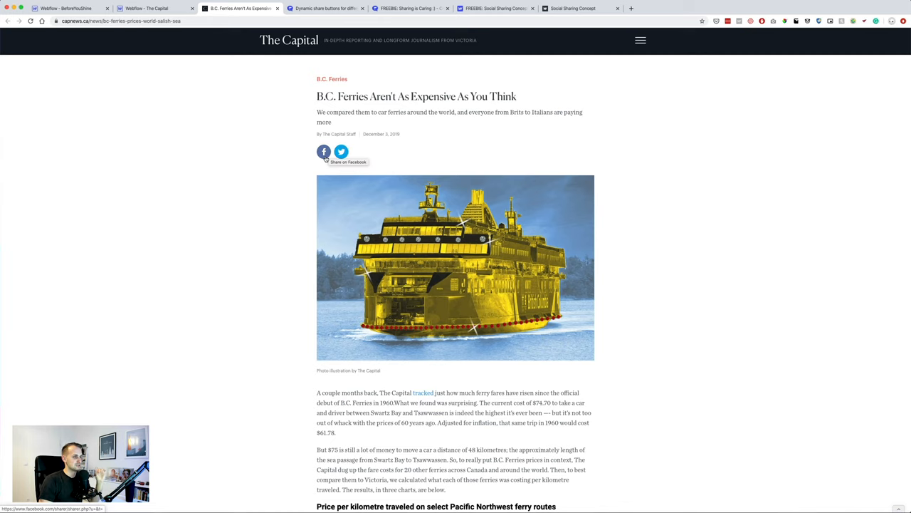
{"action": "left_click", "coordinate": [323, 151]}
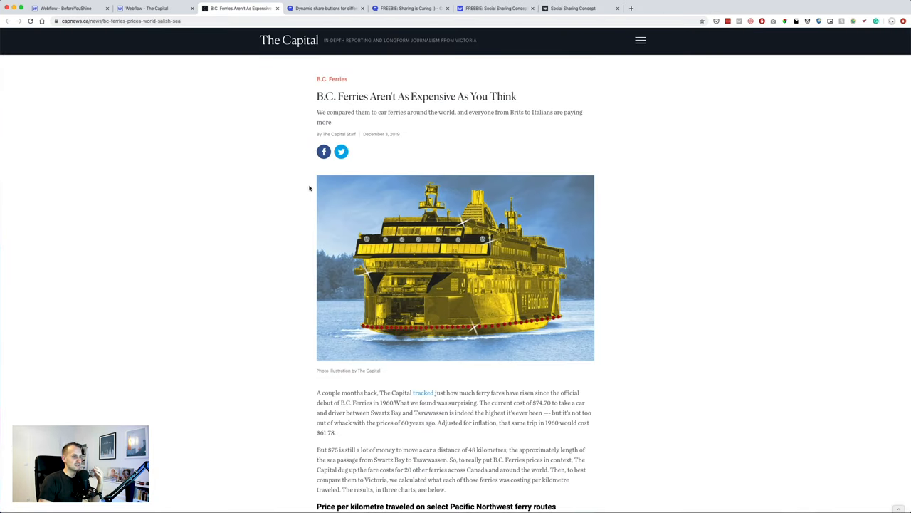
{"action": "mouse_move", "coordinate": [341, 151]}
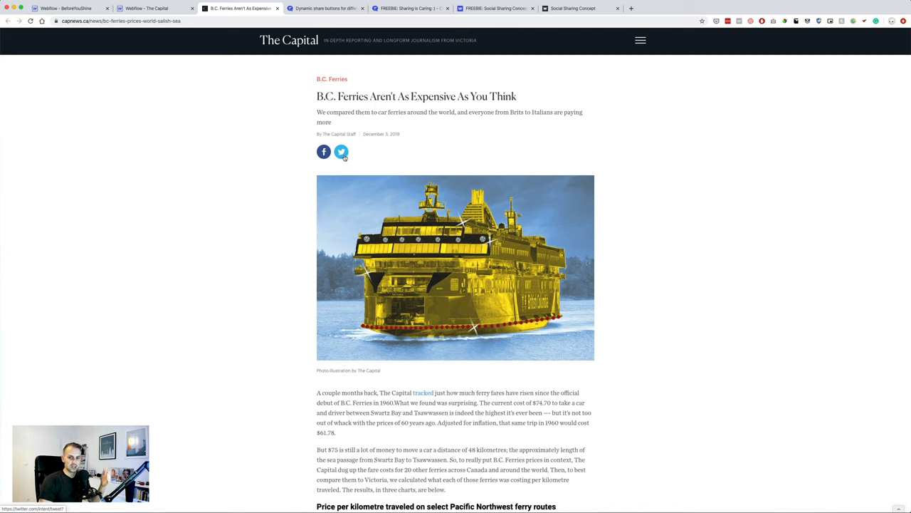
{"action": "mouse_move", "coordinate": [340, 151]}
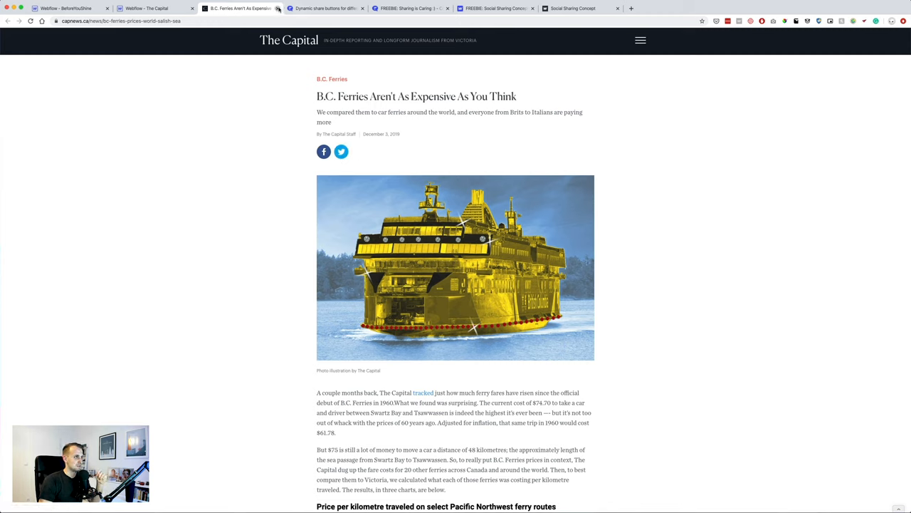
Export the share icons from Sketch and upload icon-facebook and icon-twitter as assets.
{"action": "left_click", "coordinate": [249, 9]}
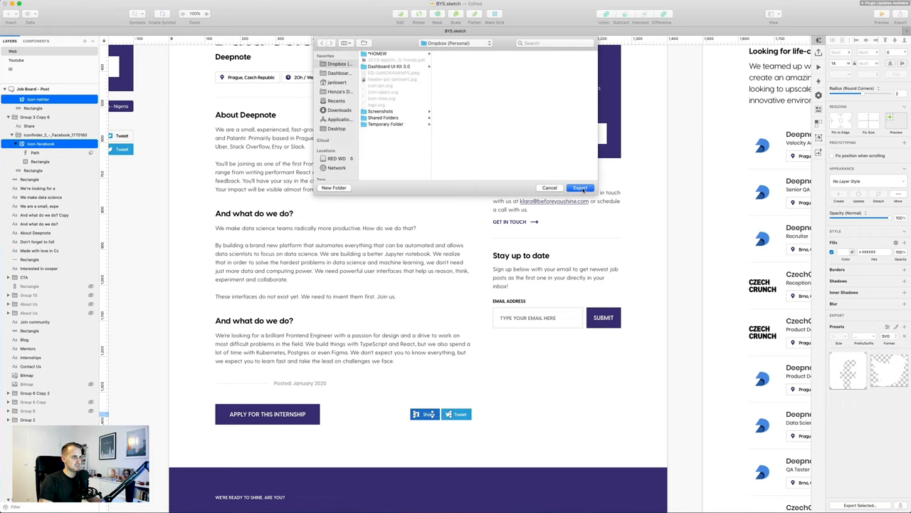
{"action": "left_click", "coordinate": [580, 188]}
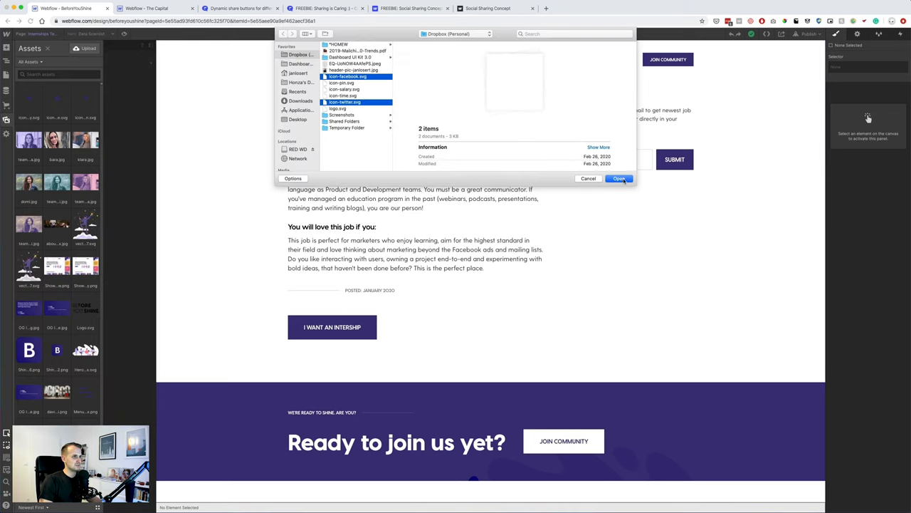
{"action": "left_click", "coordinate": [618, 178]}
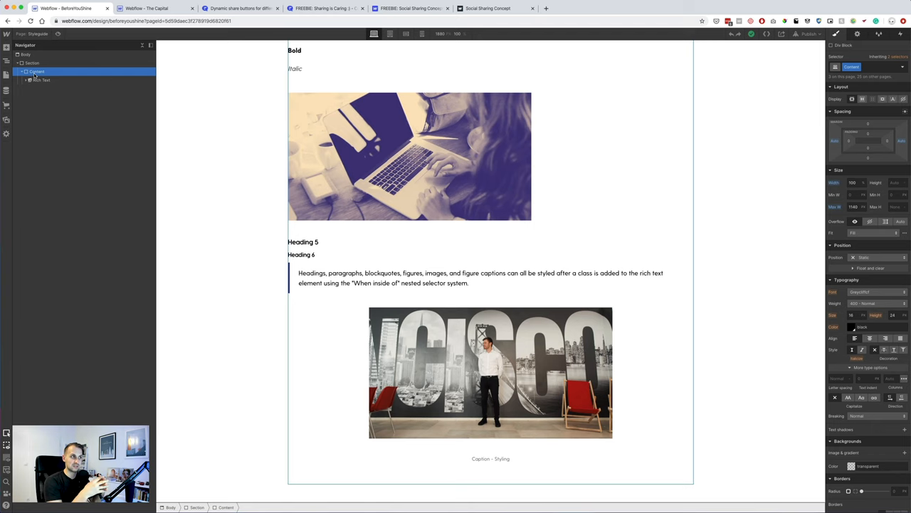
Copy the share-button embed code from the forum snippet and The Capital project.
{"action": "left_click", "coordinate": [245, 9]}
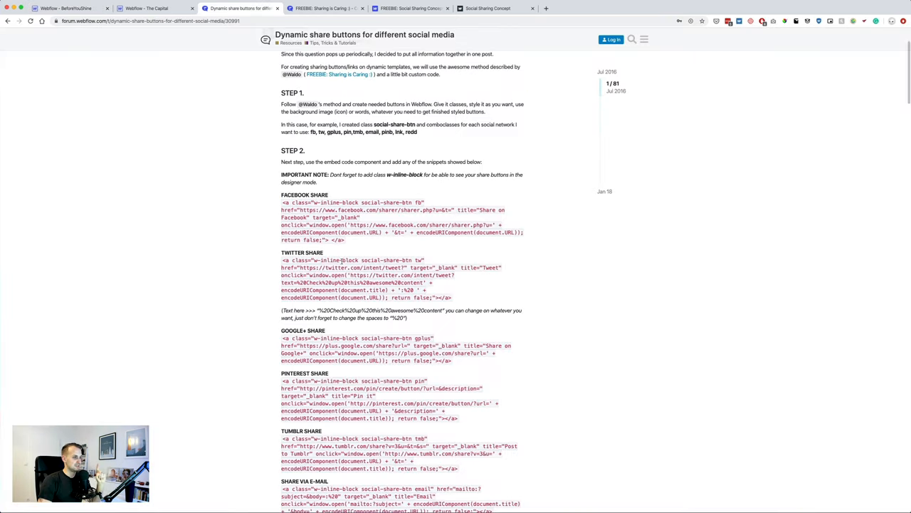
{"action": "left_click_drag", "start_coordinate": [281, 202], "coordinate": [344, 239]}
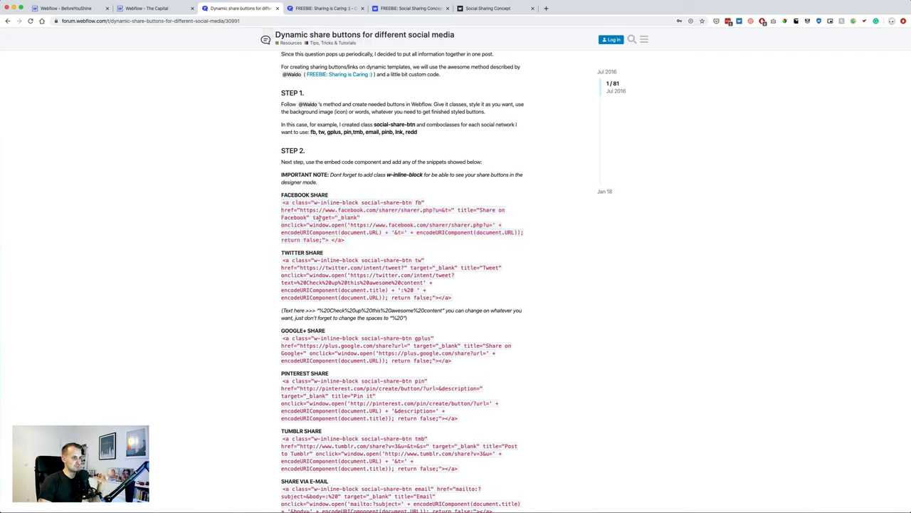
{"action": "mouse_move", "coordinate": [150, 10]}
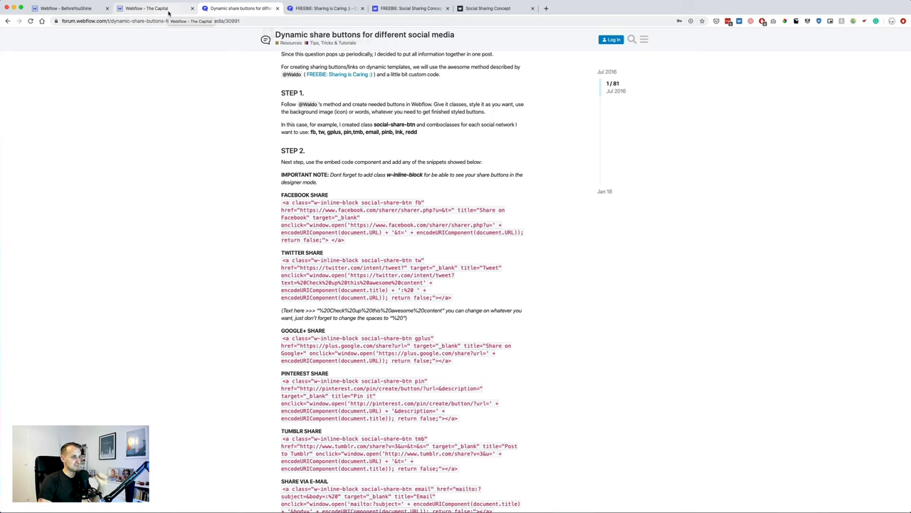
{"action": "left_click", "coordinate": [146, 9]}
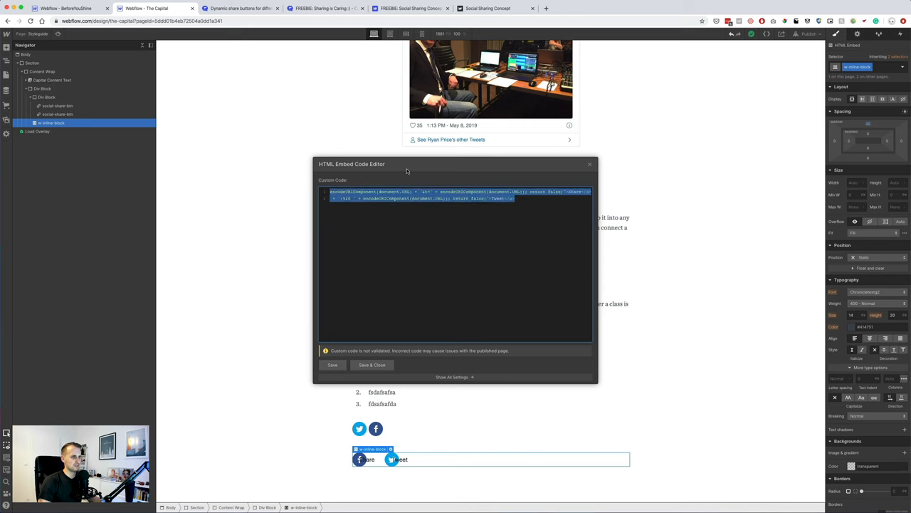
{"action": "left_click", "coordinate": [245, 9]}
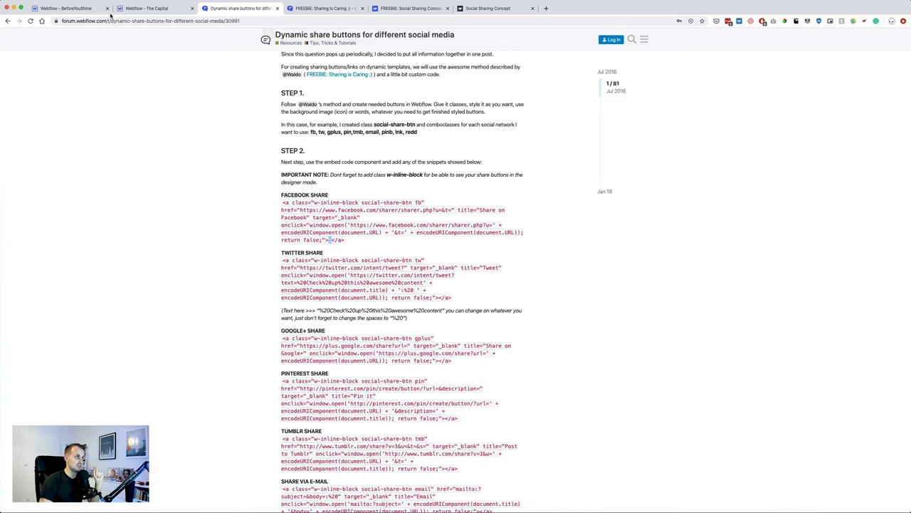
Add an HTML Embed below the rich text with Facebook and Twitter share anchors and save.
{"action": "left_click", "coordinate": [71, 12]}
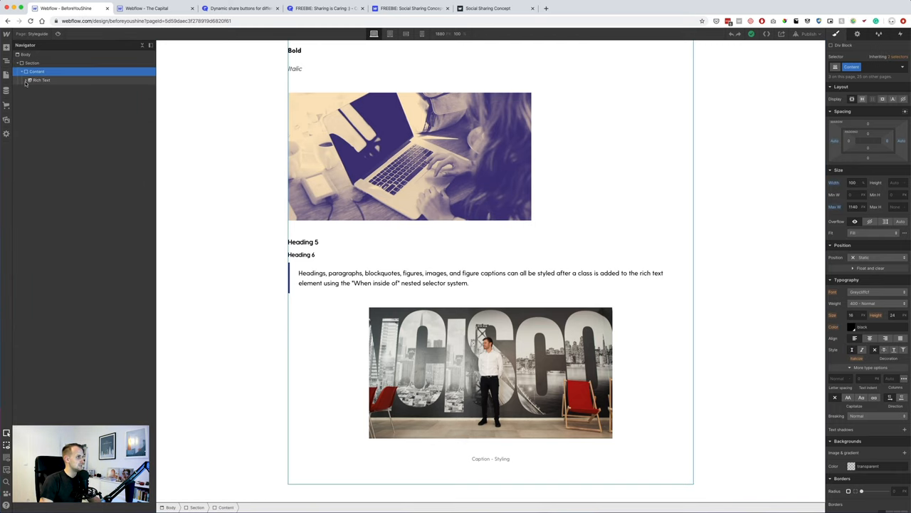
{"action": "left_click", "coordinate": [7, 48]}
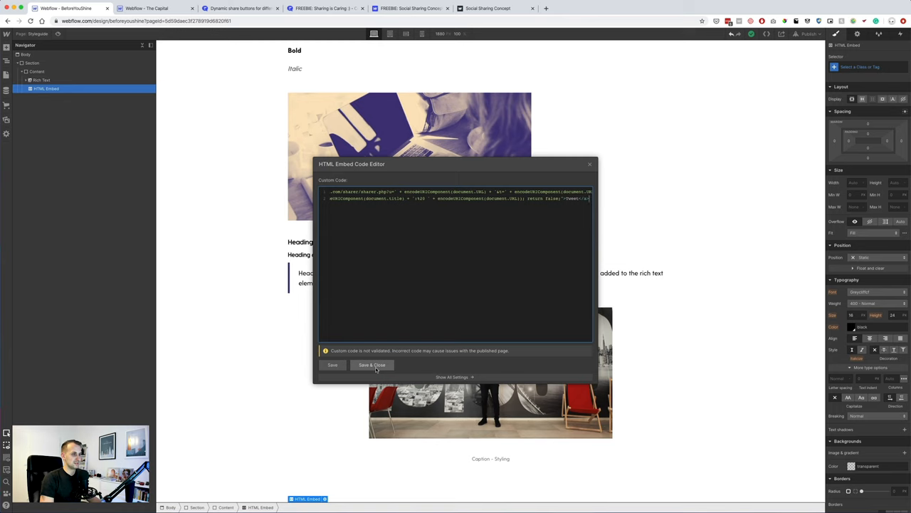
{"action": "left_click", "coordinate": [372, 364]}
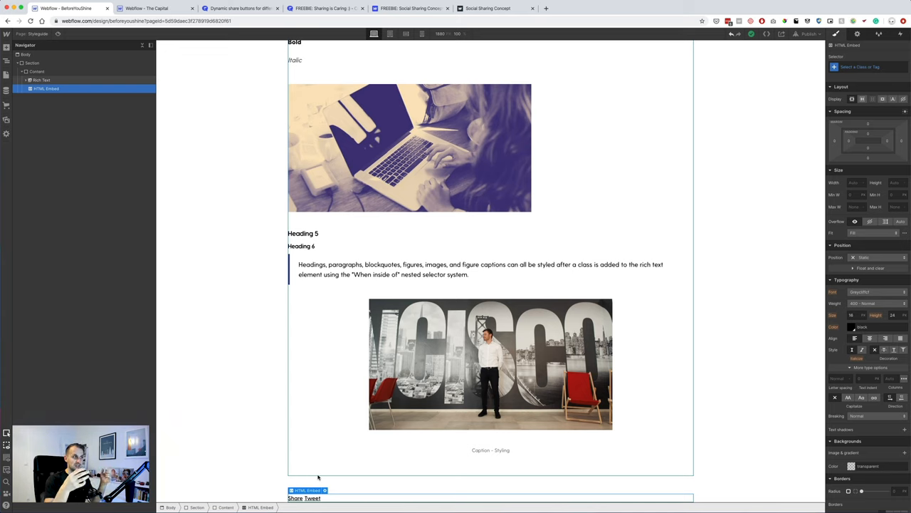
{"action": "left_click", "coordinate": [46, 88]}
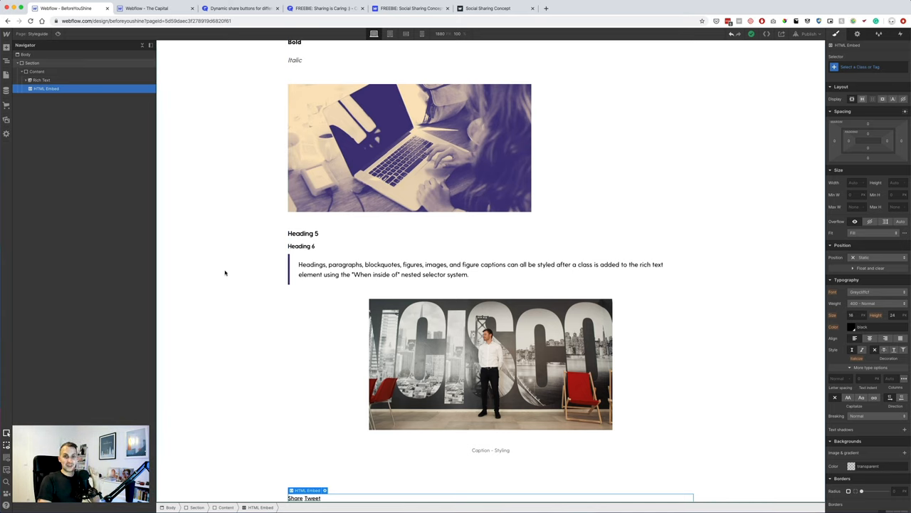
{"action": "mouse_move", "coordinate": [455, 40]}
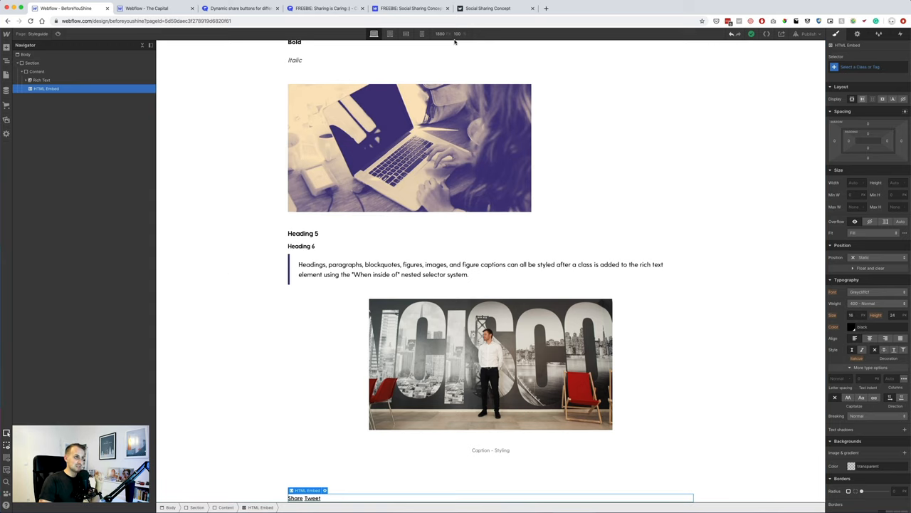
{"action": "left_click", "coordinate": [319, 8]}
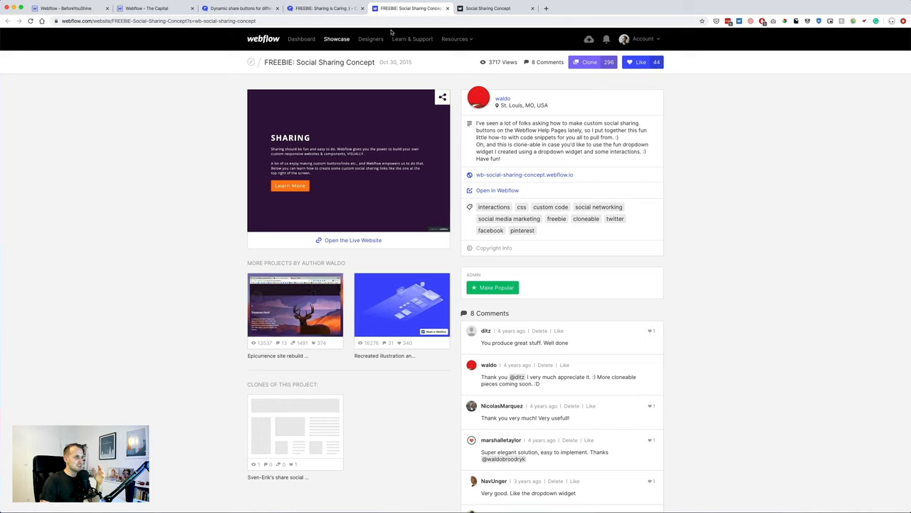
{"action": "left_click", "coordinate": [242, 8]}
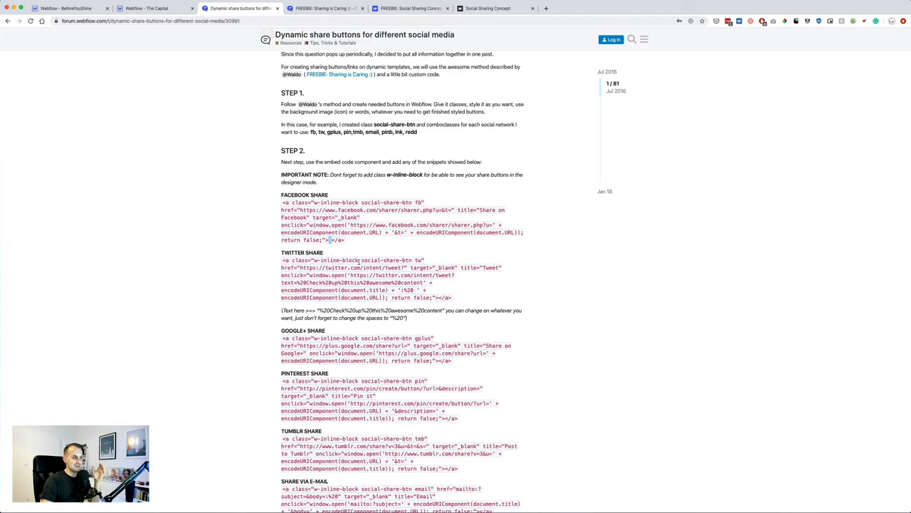
{"action": "left_click", "coordinate": [150, 11]}
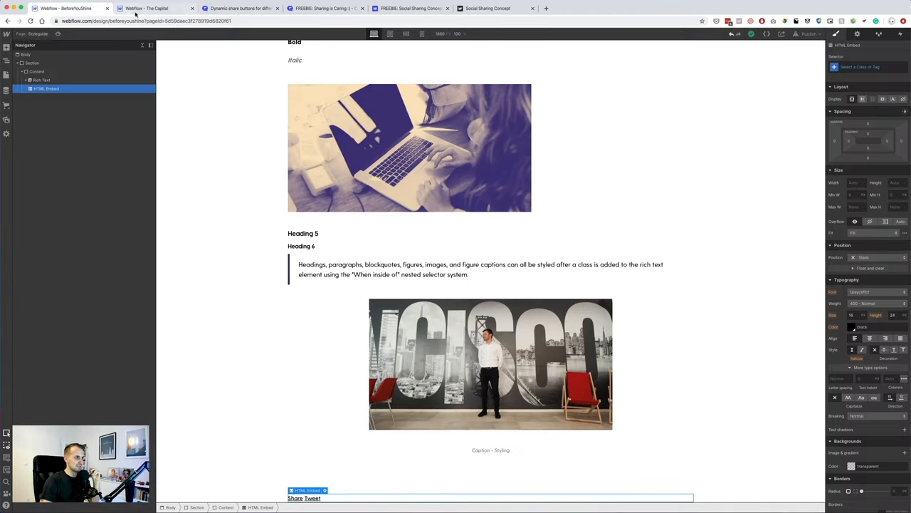
{"action": "left_click", "coordinate": [142, 12]}
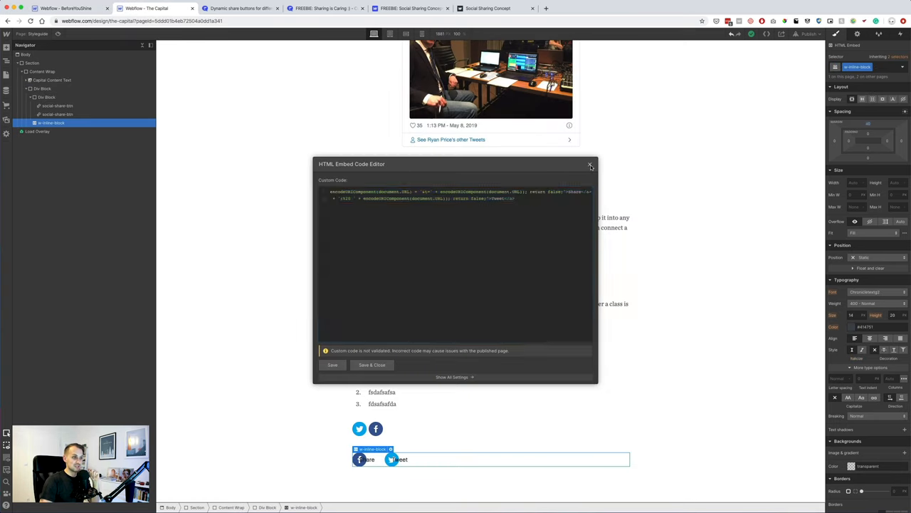
{"action": "left_click", "coordinate": [589, 165]}
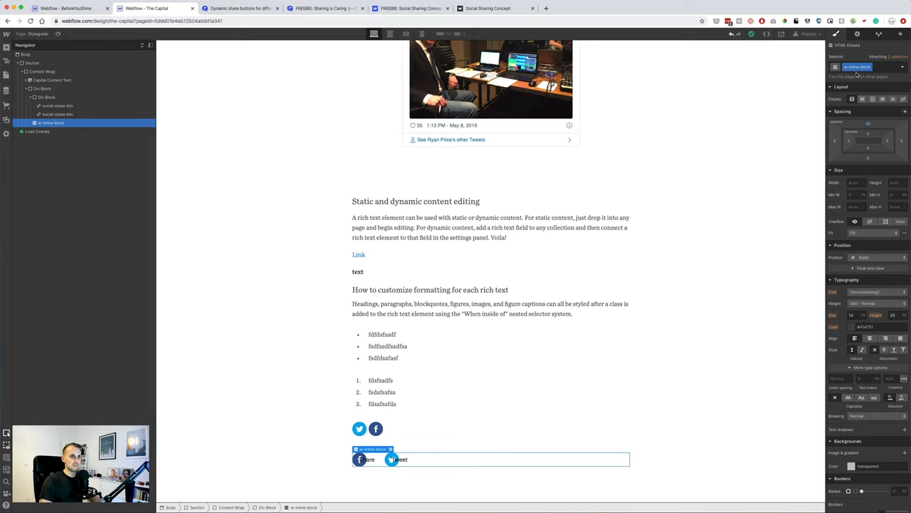
{"action": "left_click", "coordinate": [900, 67]}
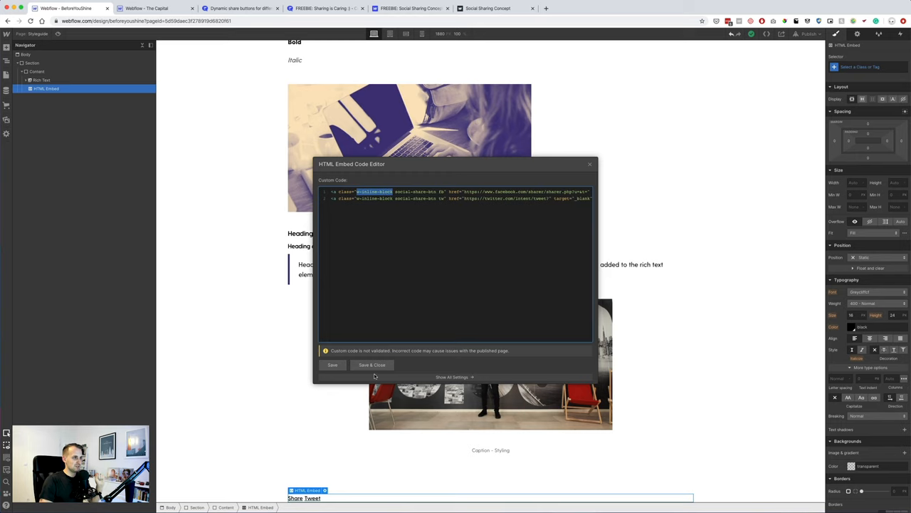
{"action": "left_click", "coordinate": [372, 364]}
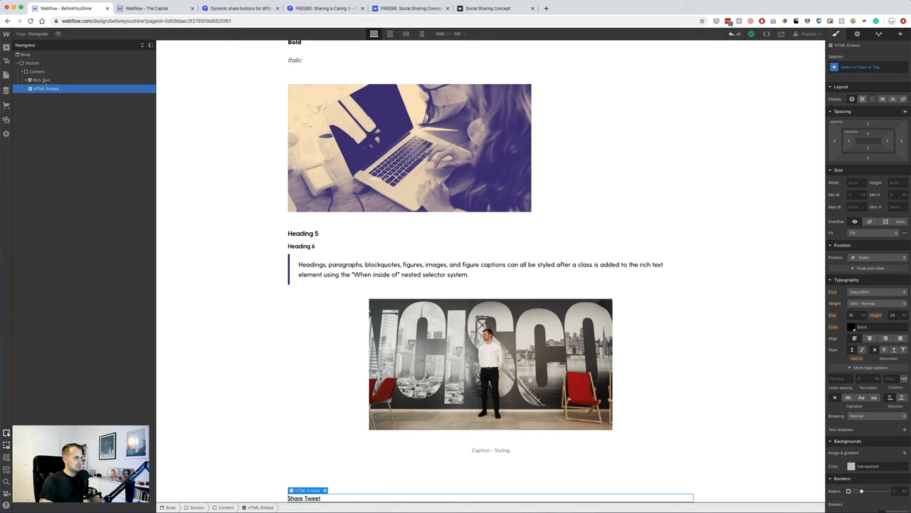
Add a Link Block under the embed with a Text Block reading Share.
{"action": "left_click", "coordinate": [875, 67]}
{"action": "type", "text": "w-inline-block"}
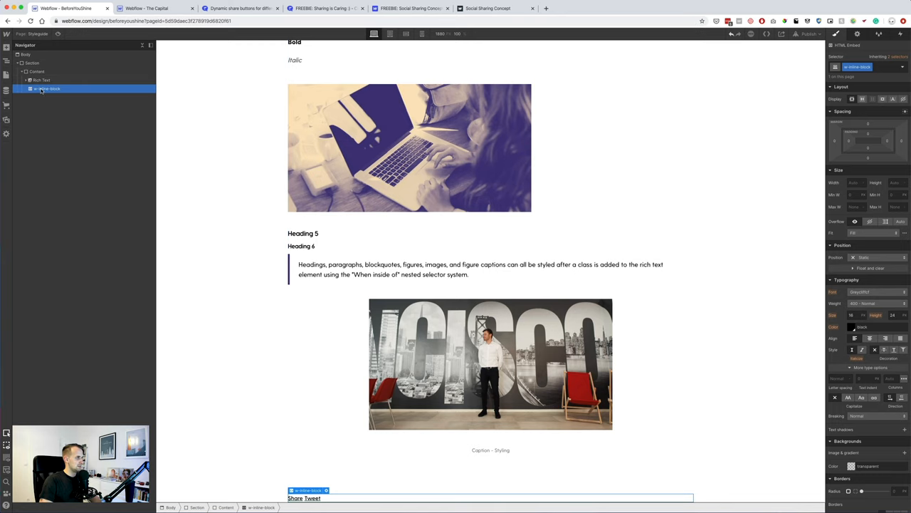
{"action": "left_click", "coordinate": [43, 89]}
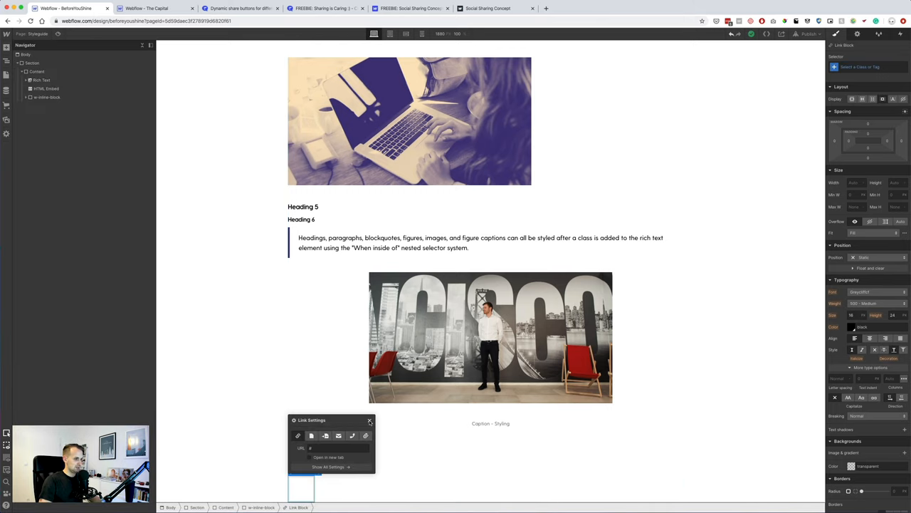
{"action": "left_click", "coordinate": [369, 420]}
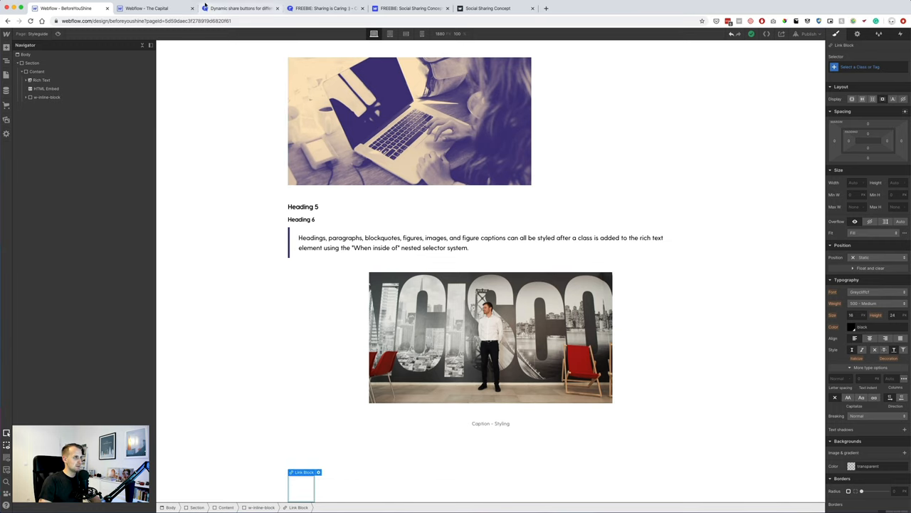
{"action": "left_click", "coordinate": [141, 8]}
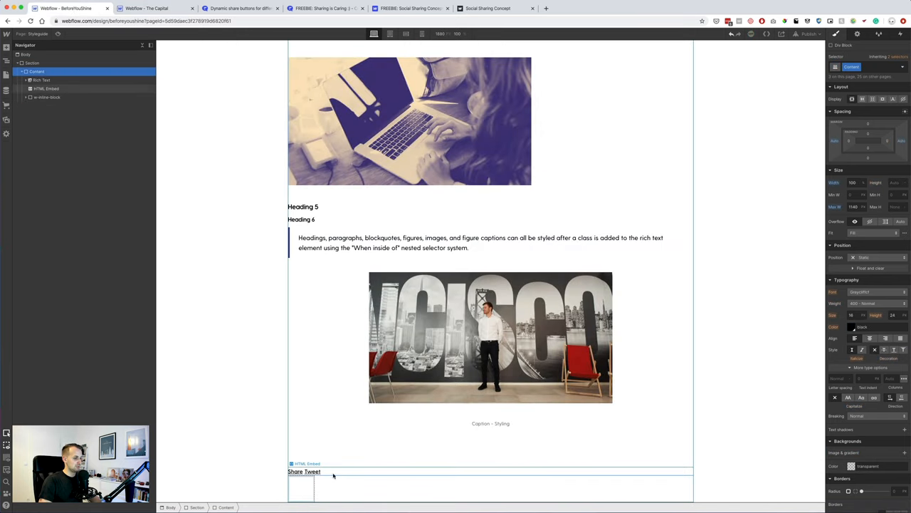
{"action": "double_click", "coordinate": [304, 471]}
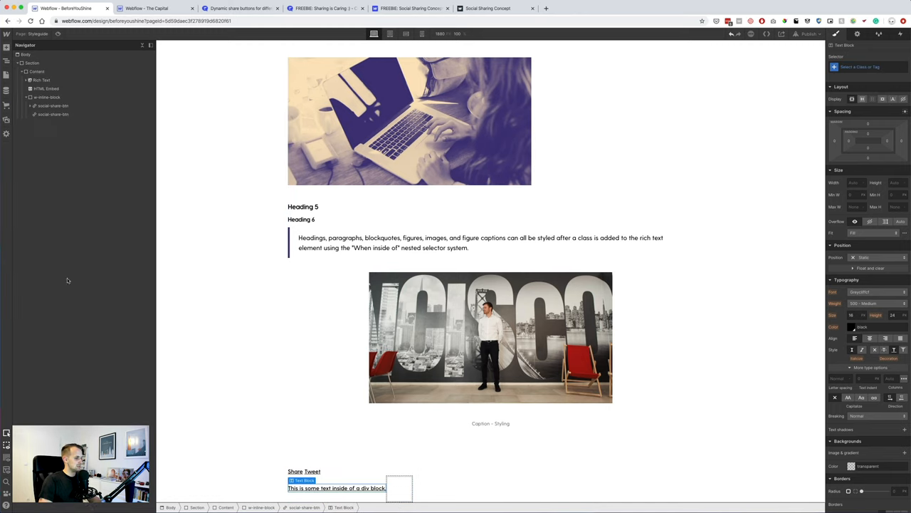
{"action": "left_click", "coordinate": [336, 487]}
{"action": "type", "text": "Share"}
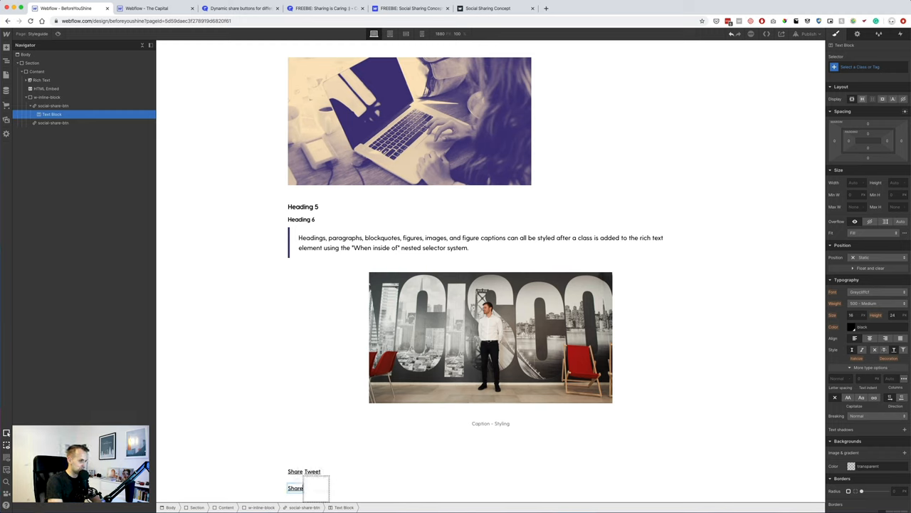
Duplicate it as a Tweet link and match the embed anchors' class names.
{"action": "left_click", "coordinate": [51, 123]}
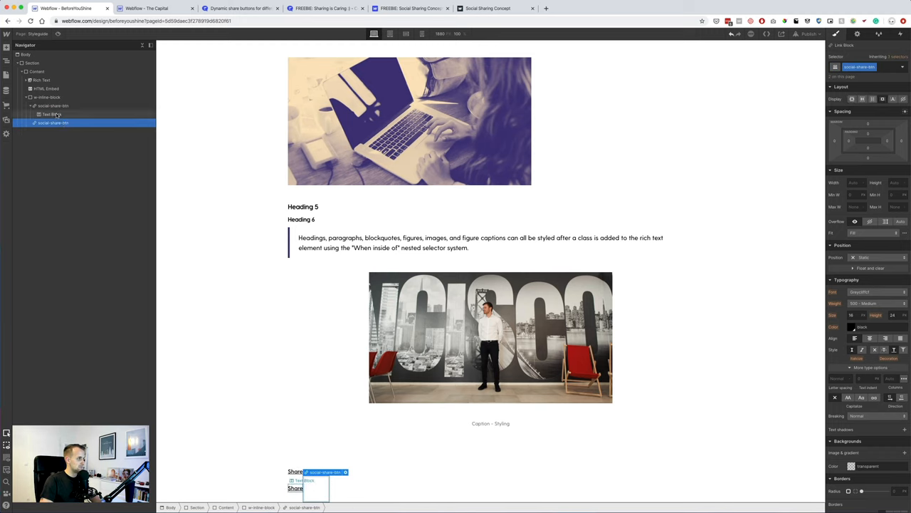
{"action": "left_click", "coordinate": [49, 131]}
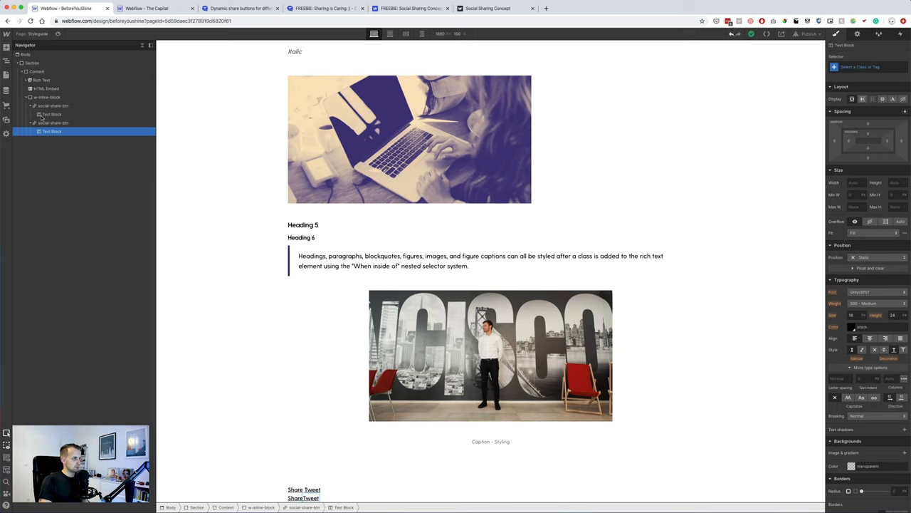
{"action": "left_click", "coordinate": [302, 490]}
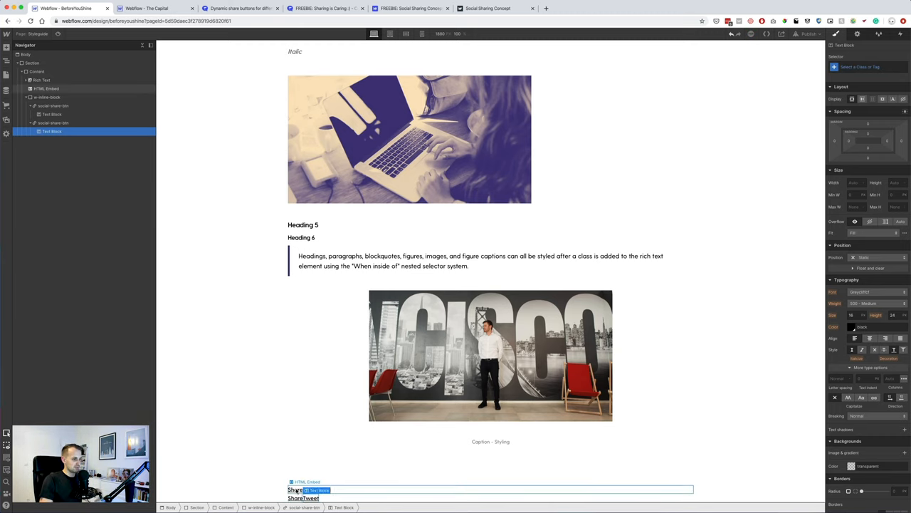
{"action": "double_click", "coordinate": [302, 482]}
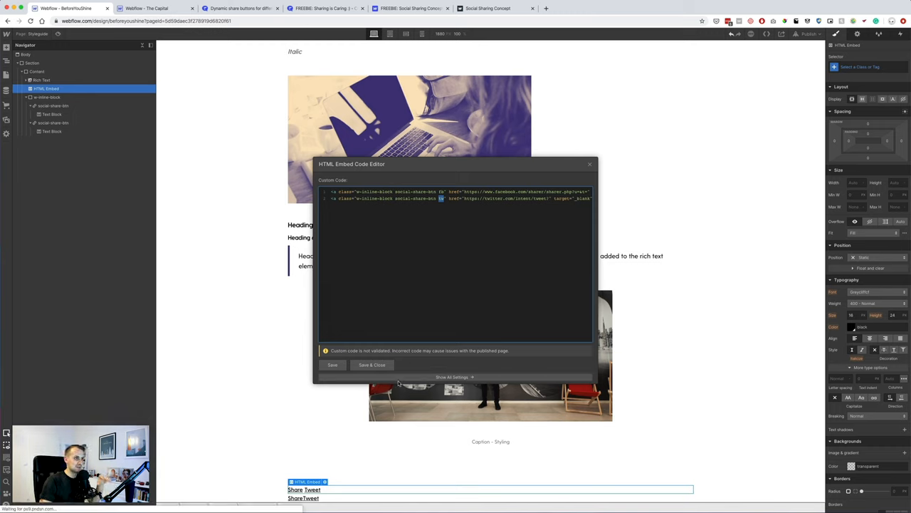
{"action": "left_click", "coordinate": [371, 364]}
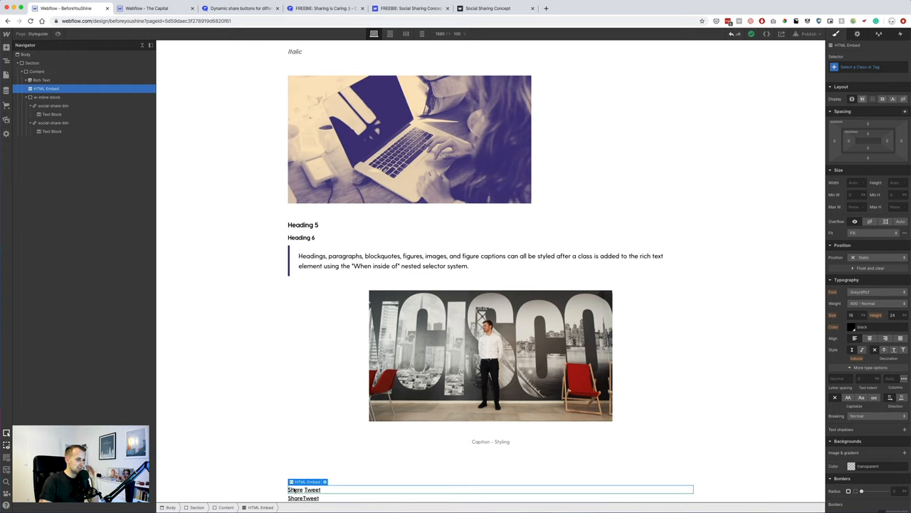
Give the link blocks a class with the tag style's border, padding and spacing values.
{"action": "left_click", "coordinate": [296, 498]}
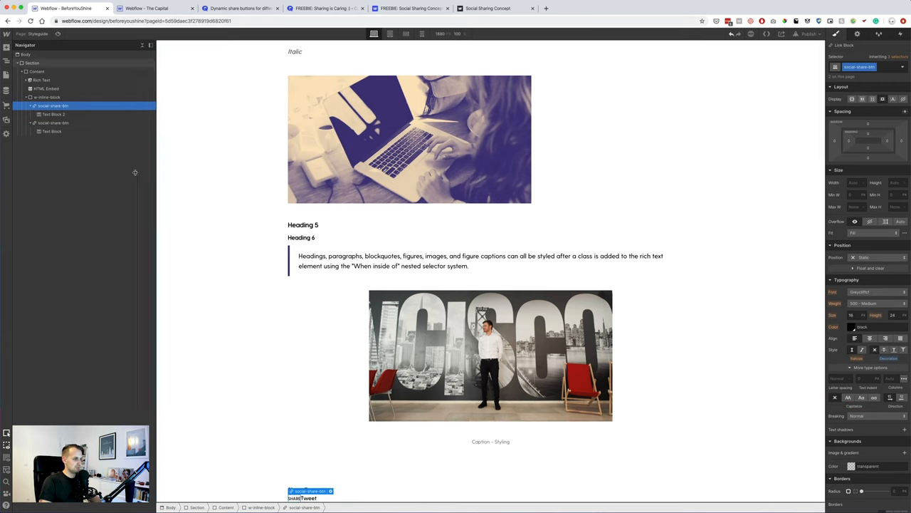
{"action": "left_click", "coordinate": [56, 114]}
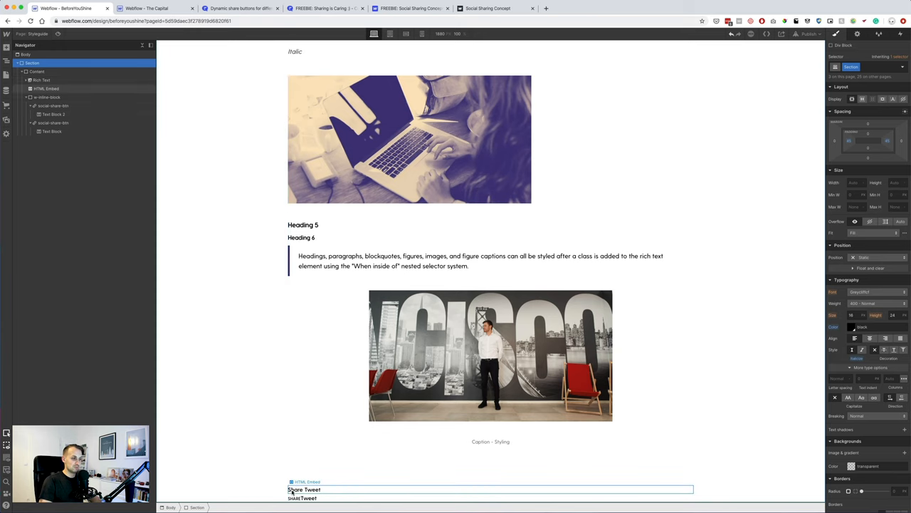
{"action": "left_click", "coordinate": [299, 498]}
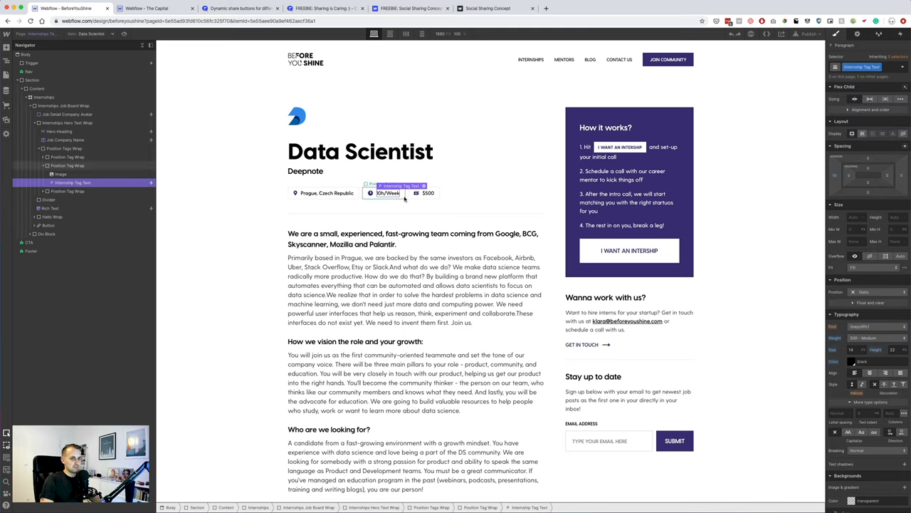
{"action": "left_click", "coordinate": [65, 165]}
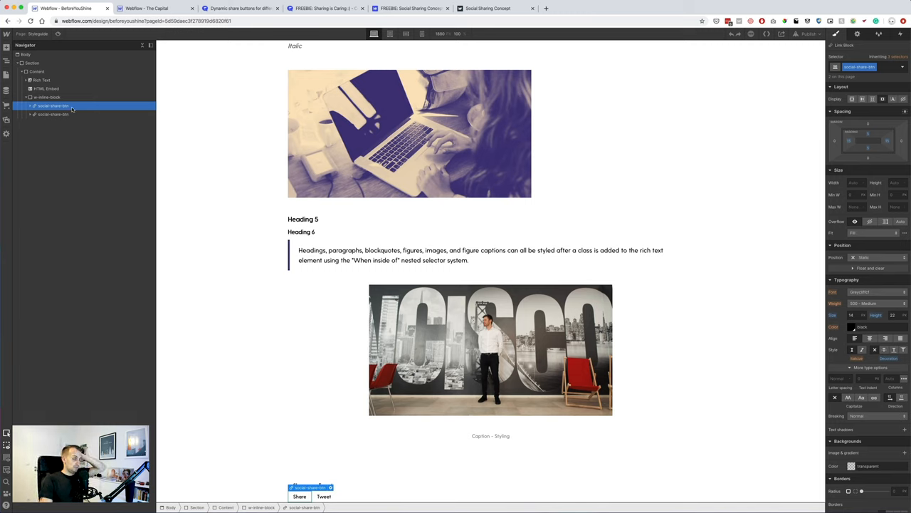
Select the Share button layer in Sketch to read its intended style.
{"action": "left_click", "coordinate": [879, 67]}
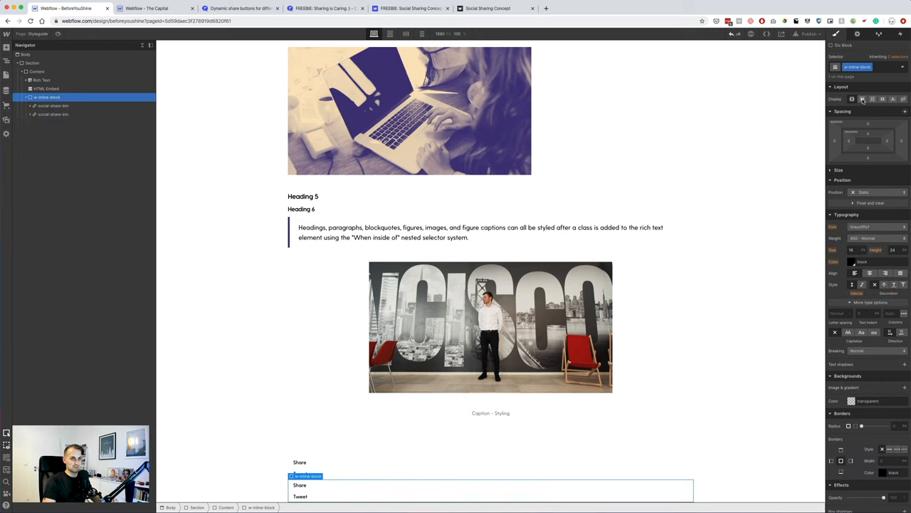
{"action": "left_click", "coordinate": [860, 99]}
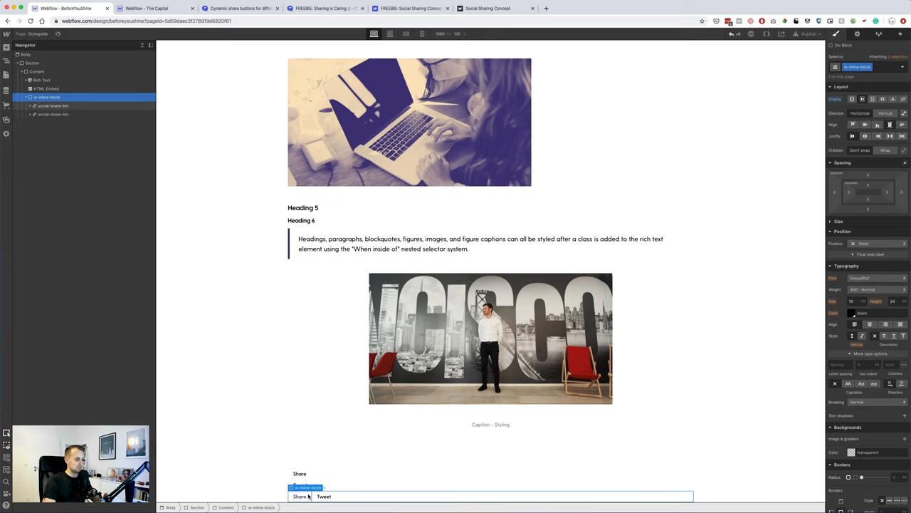
{"action": "left_click", "coordinate": [51, 105]}
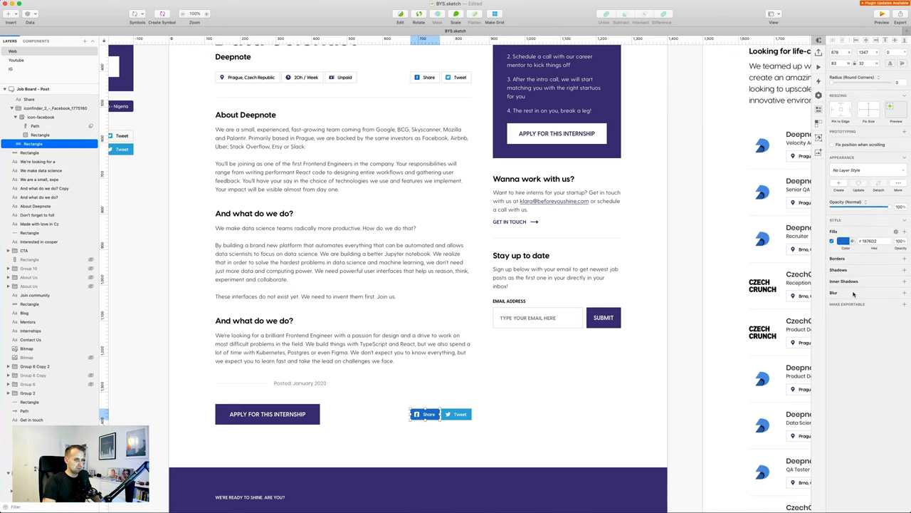
{"action": "left_click", "coordinate": [871, 241]}
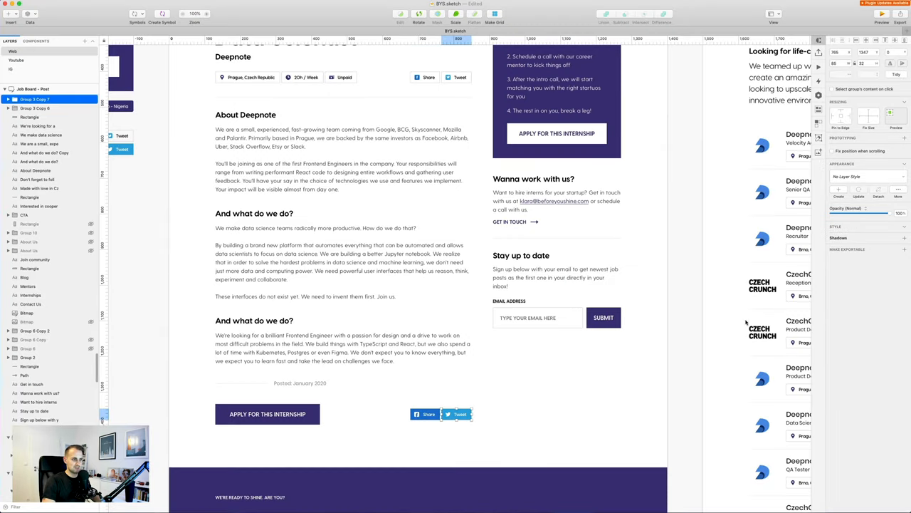
{"action": "left_click", "coordinate": [458, 412]}
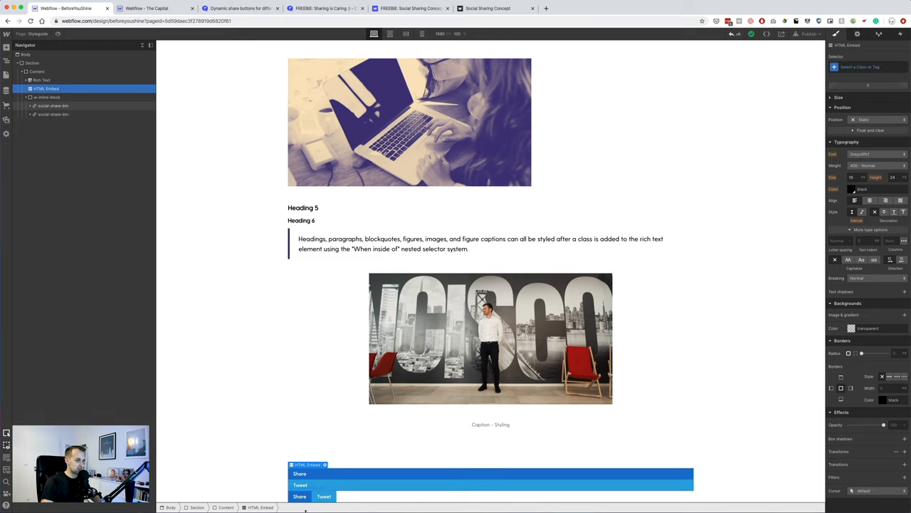
Style both links inline-block in Facebook and Twitter blues with their icon images.
{"action": "left_click", "coordinate": [296, 473]}
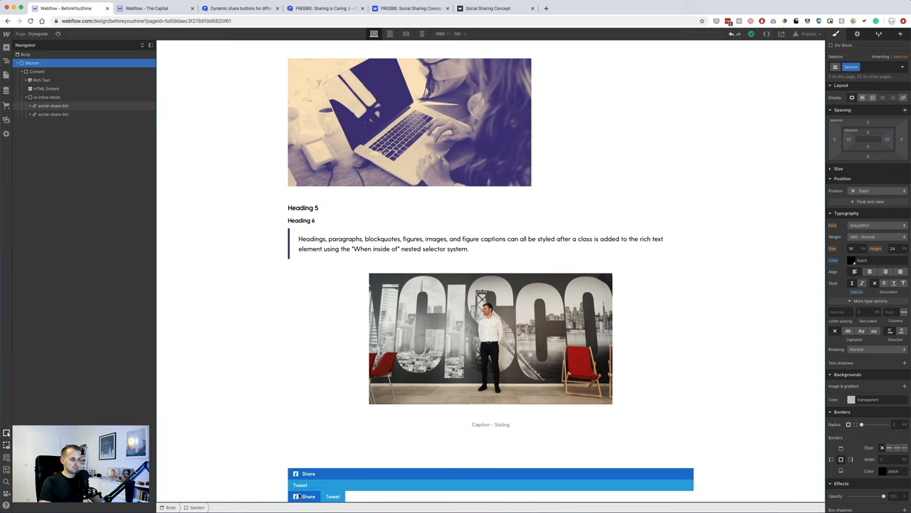
{"action": "mouse_move", "coordinate": [249, 272]}
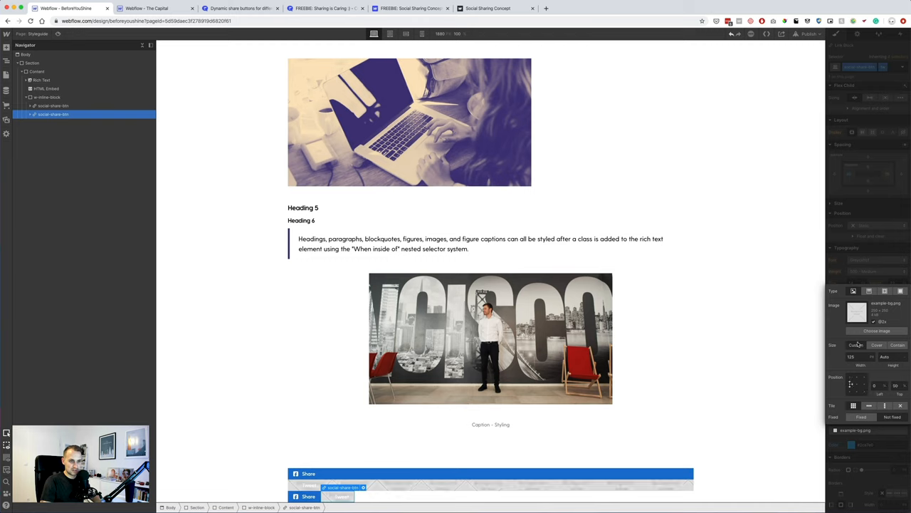
{"action": "left_click", "coordinate": [874, 330]}
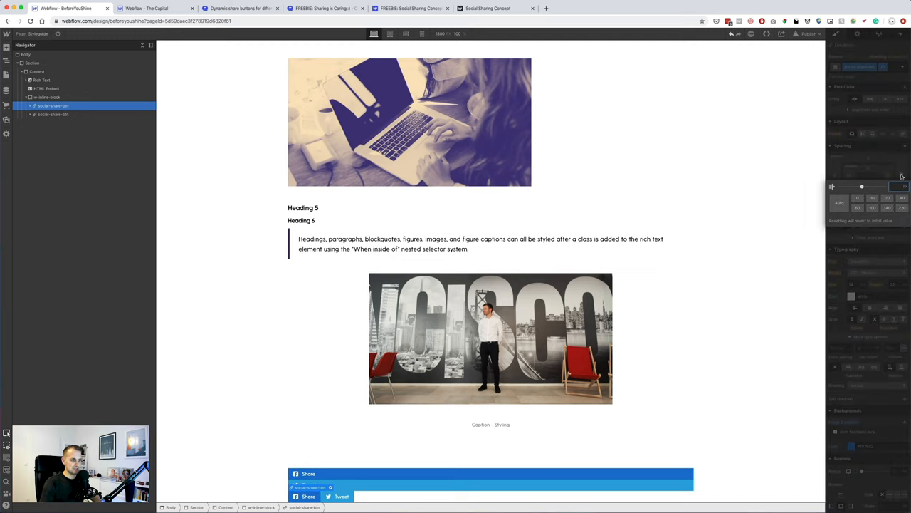
{"action": "left_click", "coordinate": [48, 97]}
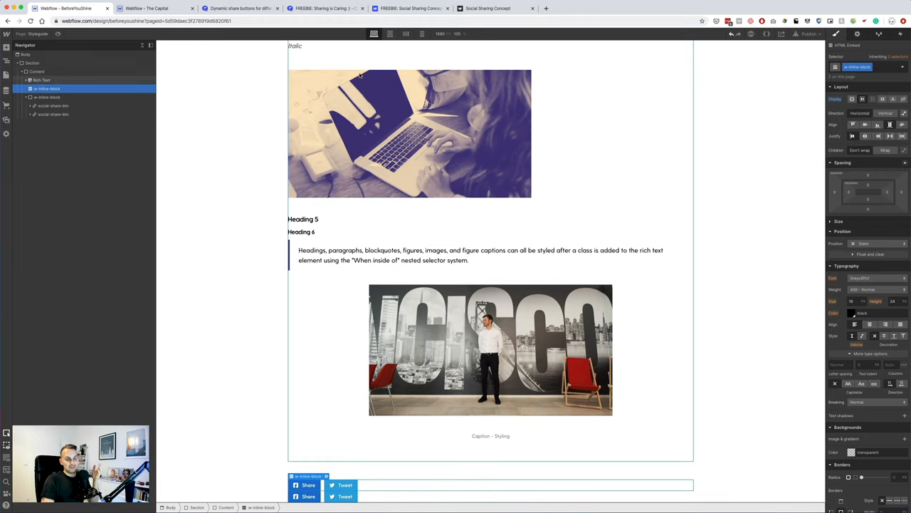
Paste the share buttons beside the I want an internship button and preview.
{"action": "left_click", "coordinate": [49, 97]}
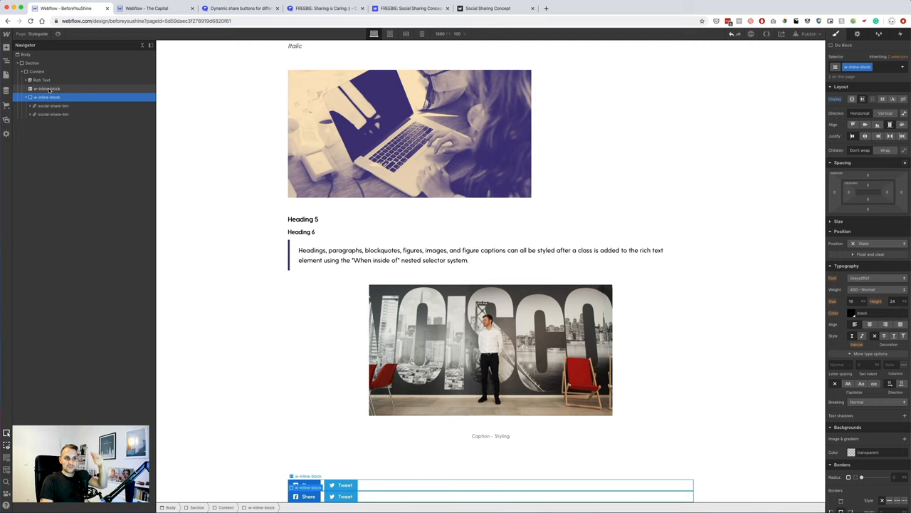
{"action": "left_click", "coordinate": [45, 88]}
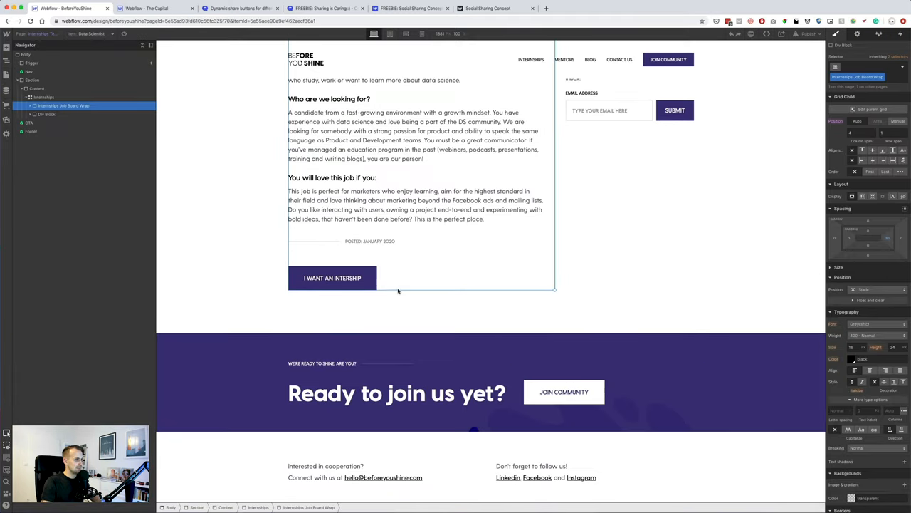
{"action": "left_click", "coordinate": [34, 114]}
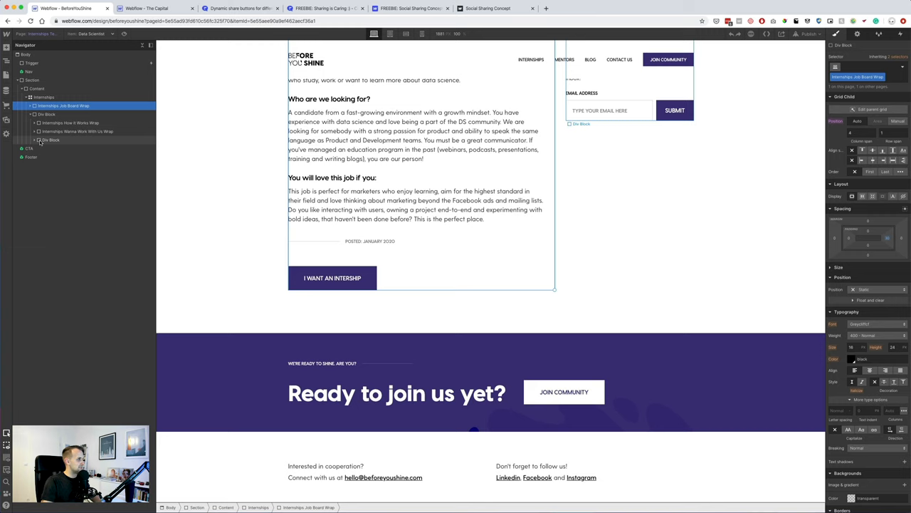
{"action": "left_click", "coordinate": [333, 278]}
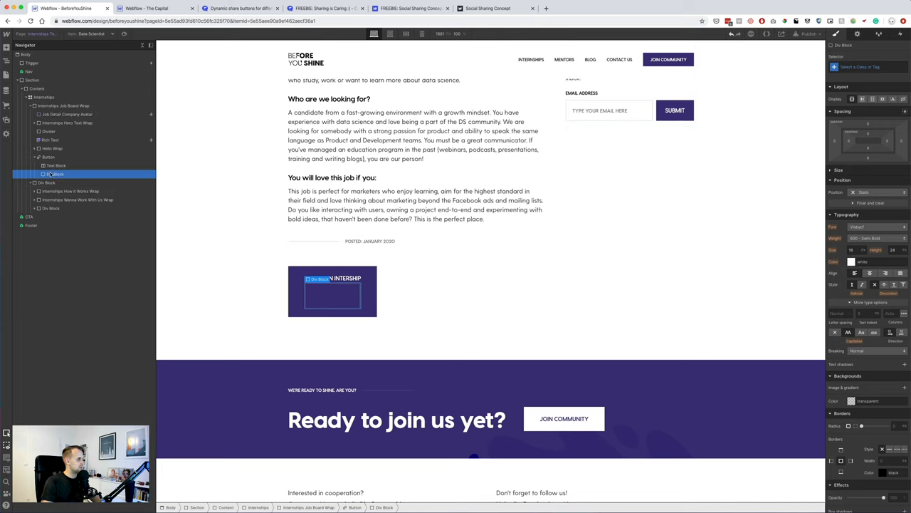
{"action": "left_click", "coordinate": [56, 174]}
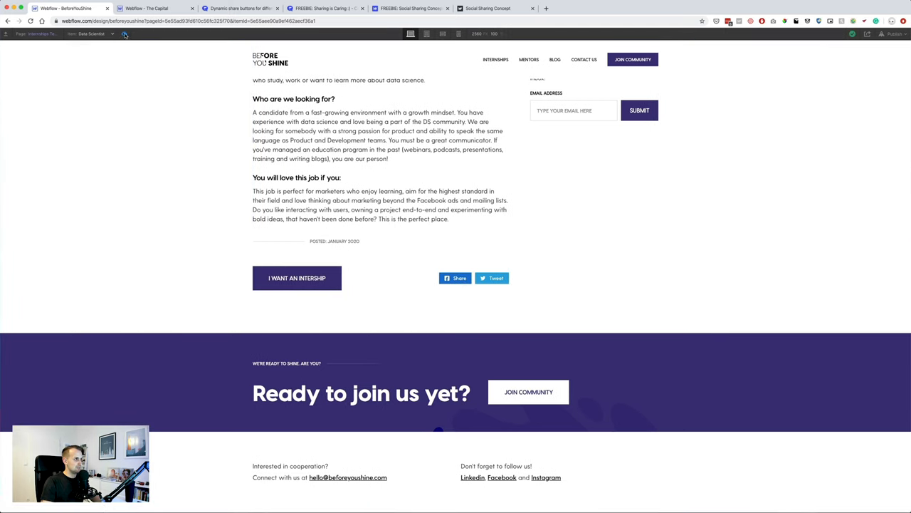
Set the title tag to Position Name - Company Name | BeforeYouShine and save.
{"action": "left_click", "coordinate": [125, 34]}
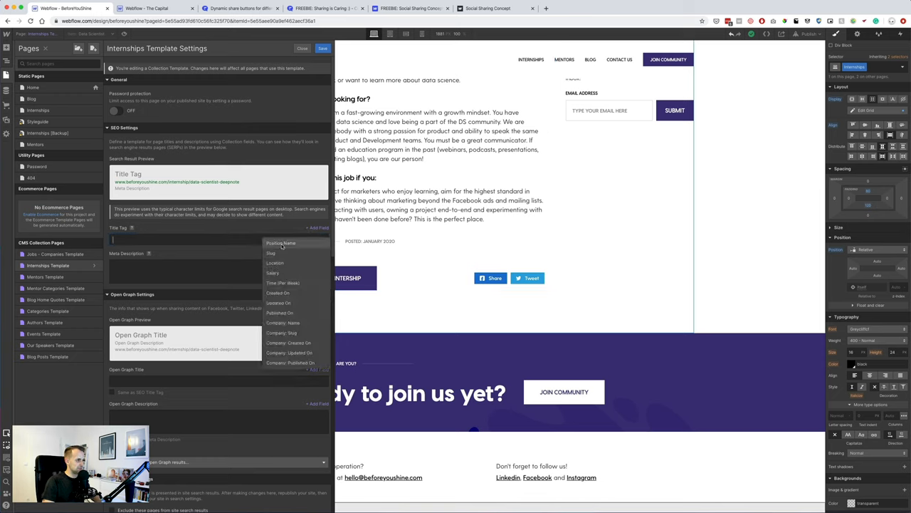
{"action": "left_click", "coordinate": [281, 242]}
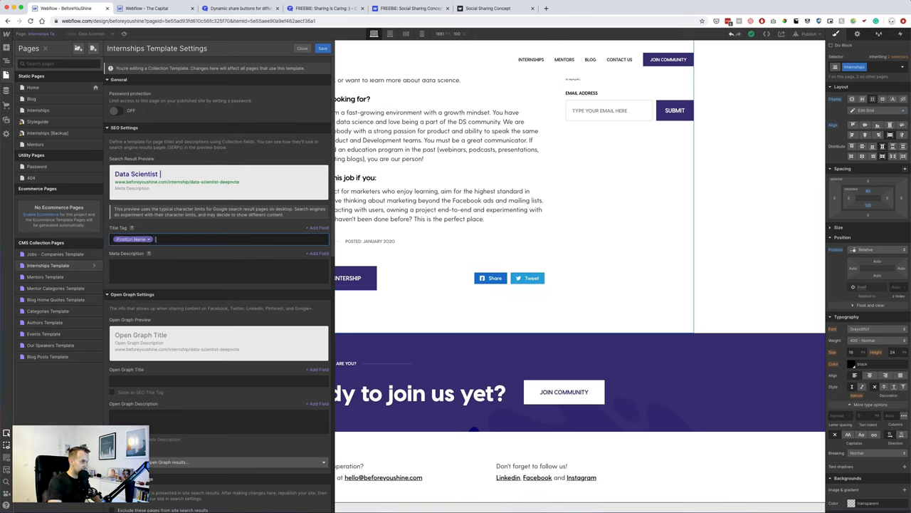
{"action": "left_click", "coordinate": [132, 239]}
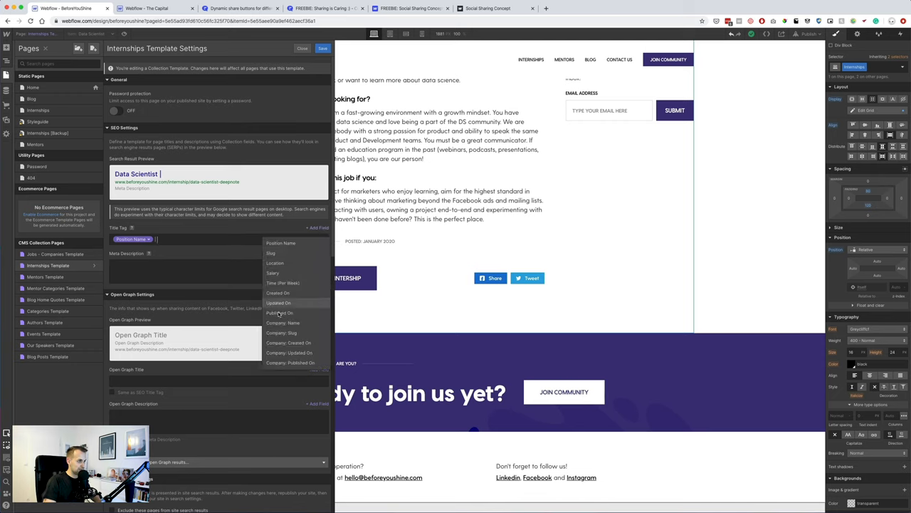
{"action": "left_click", "coordinate": [282, 322]}
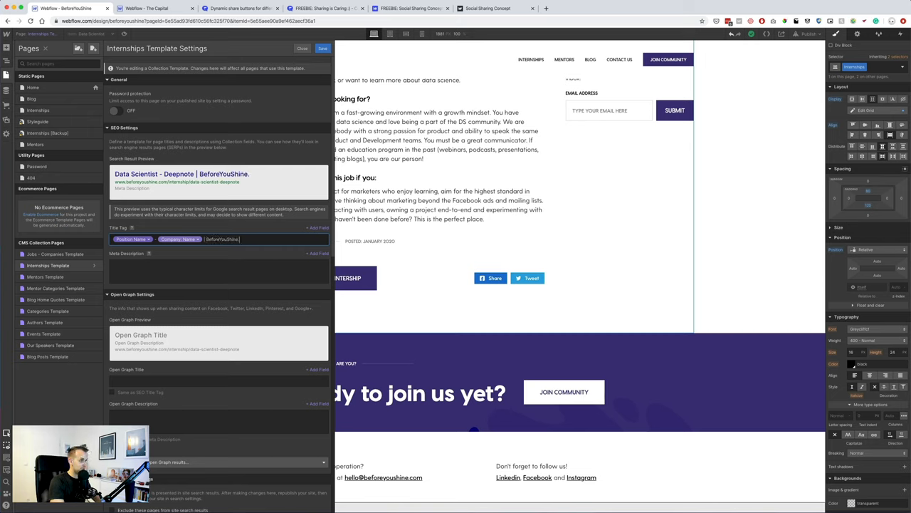
{"action": "left_click", "coordinate": [322, 48]}
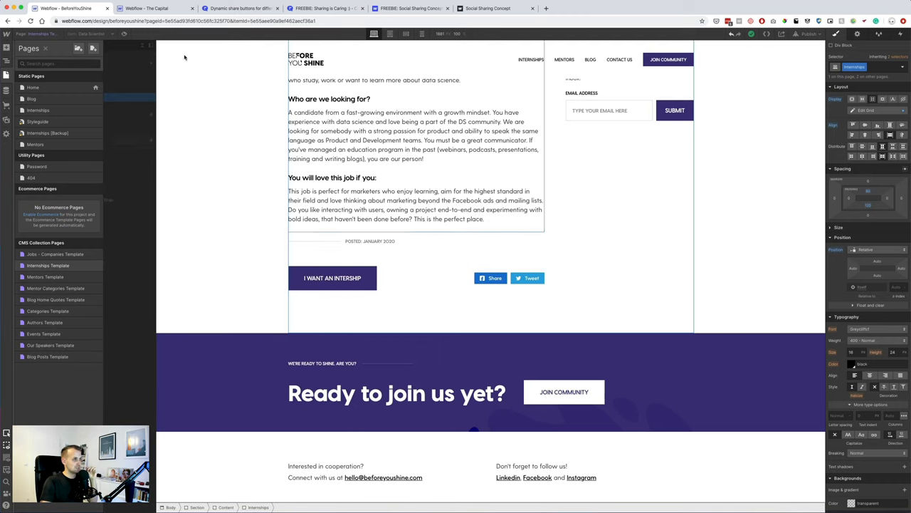
Publish the site to its selected webflow.io domain.
{"action": "left_click", "coordinate": [891, 37]}
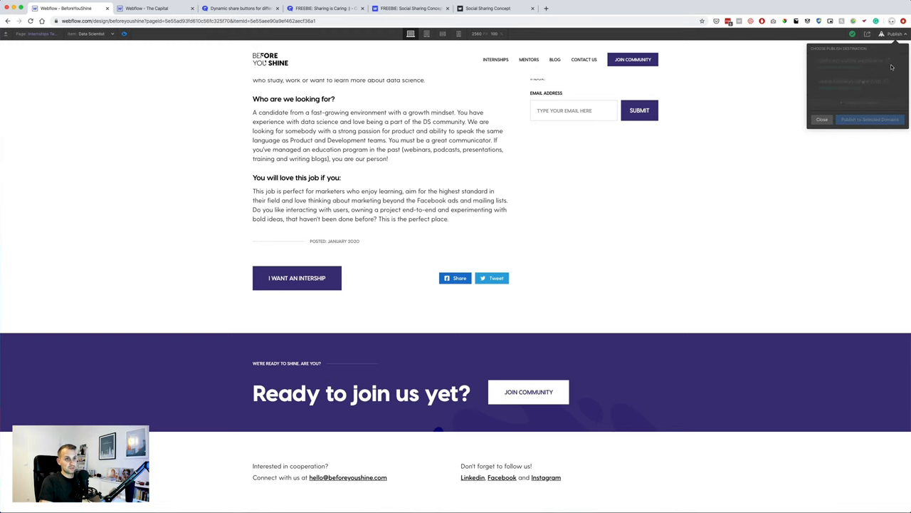
{"action": "left_click", "coordinate": [874, 119]}
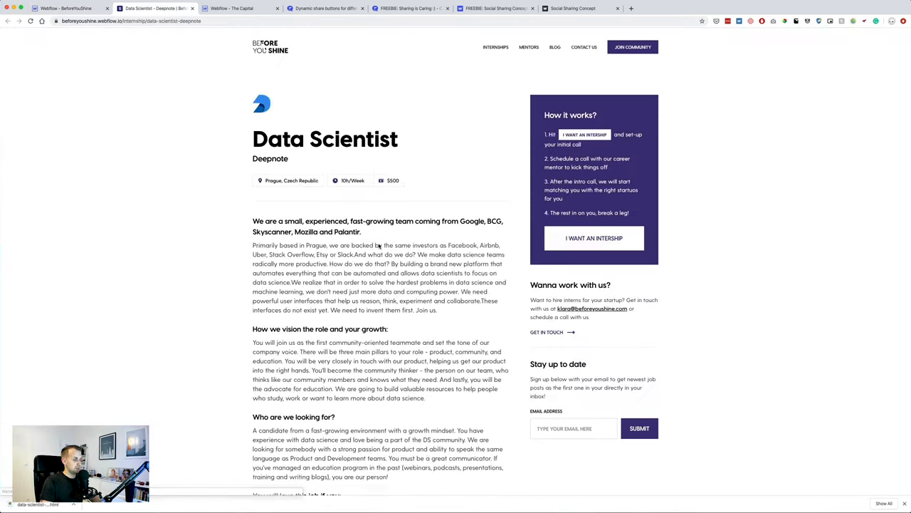
{"action": "scroll", "scroll_direction": "down", "scroll_amount": 3}
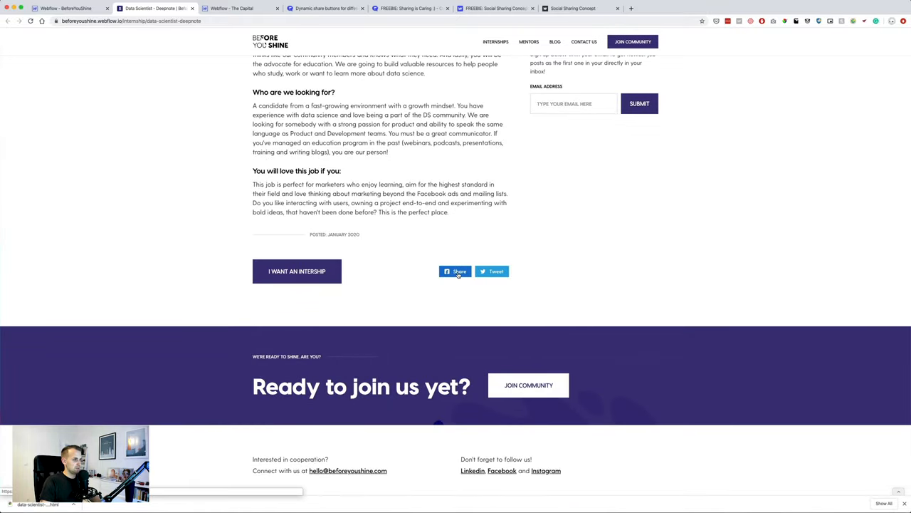
Try the Share and Tweet buttons on the live Data Scientist – Deepnote page.
{"action": "left_click", "coordinate": [456, 270]}
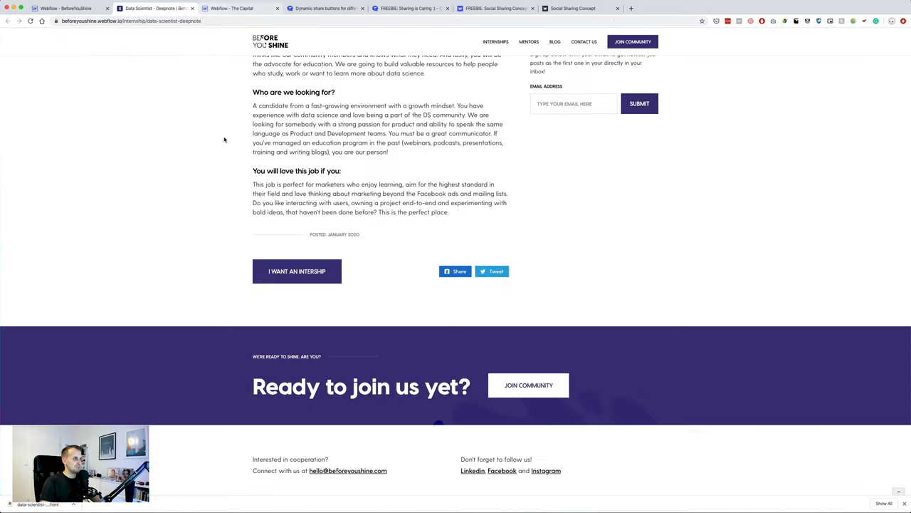
{"action": "left_click", "coordinate": [492, 271]}
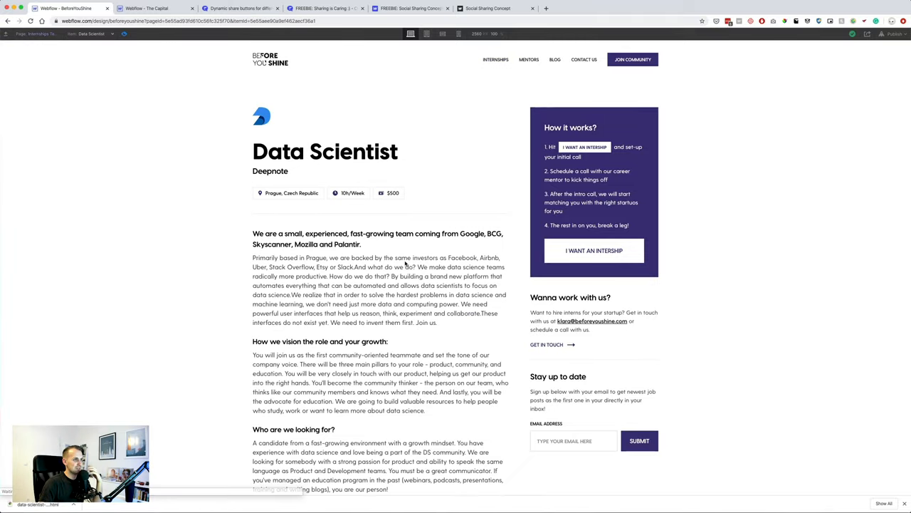
{"action": "scroll", "scroll_direction": "down", "scroll_amount": 3}
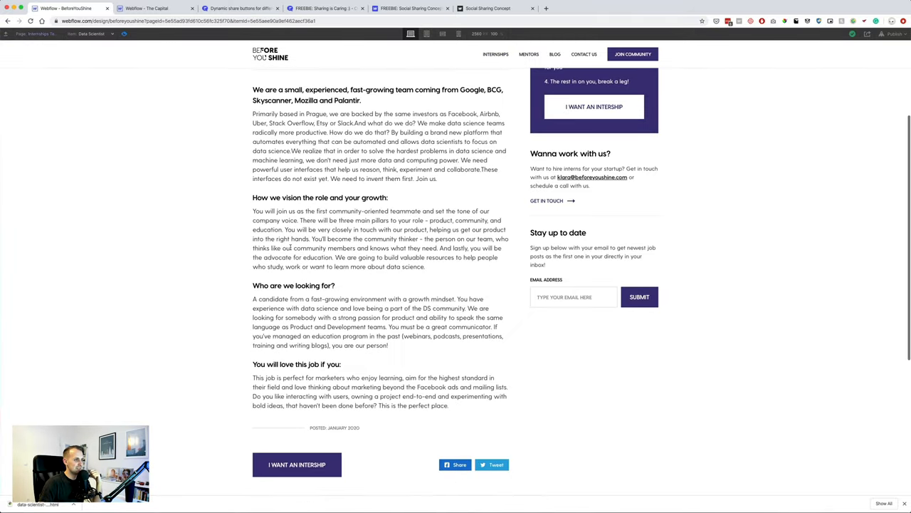
{"action": "scroll", "scroll_direction": "down", "scroll_amount": 3}
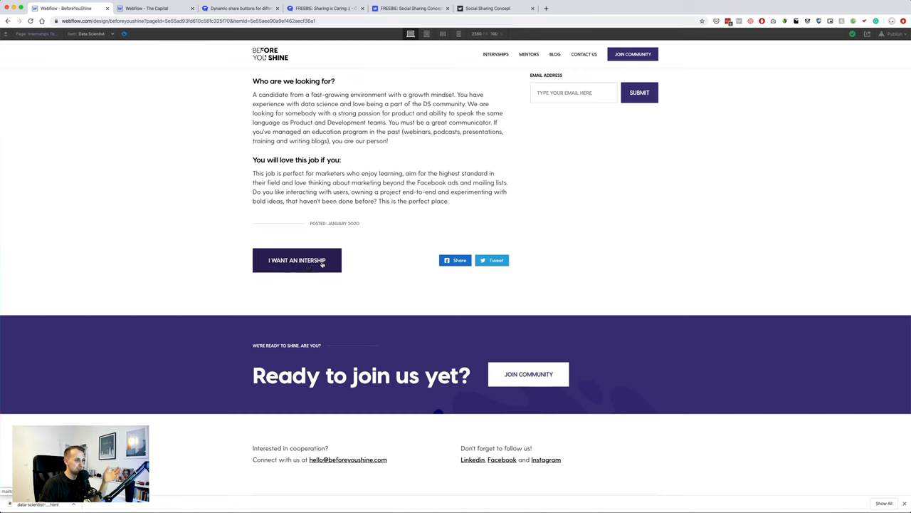
{"action": "scroll", "scroll_direction": "up", "scroll_amount": 3}
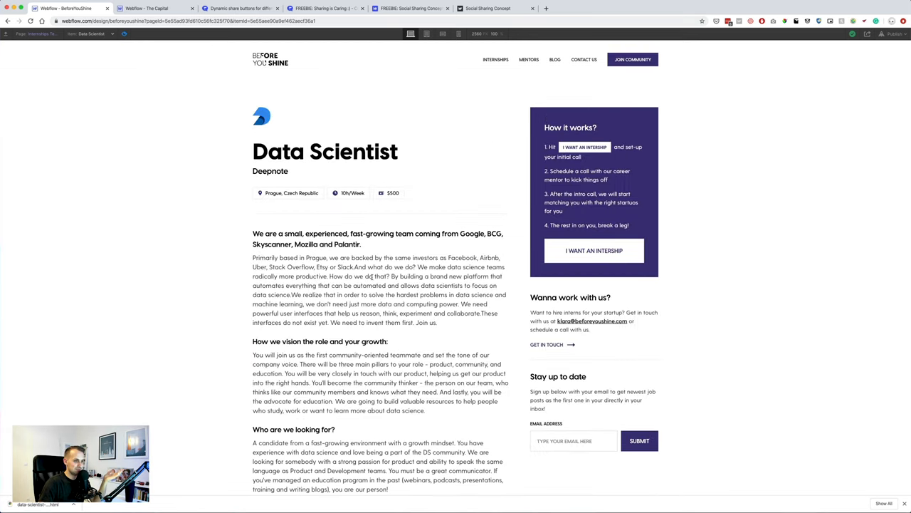